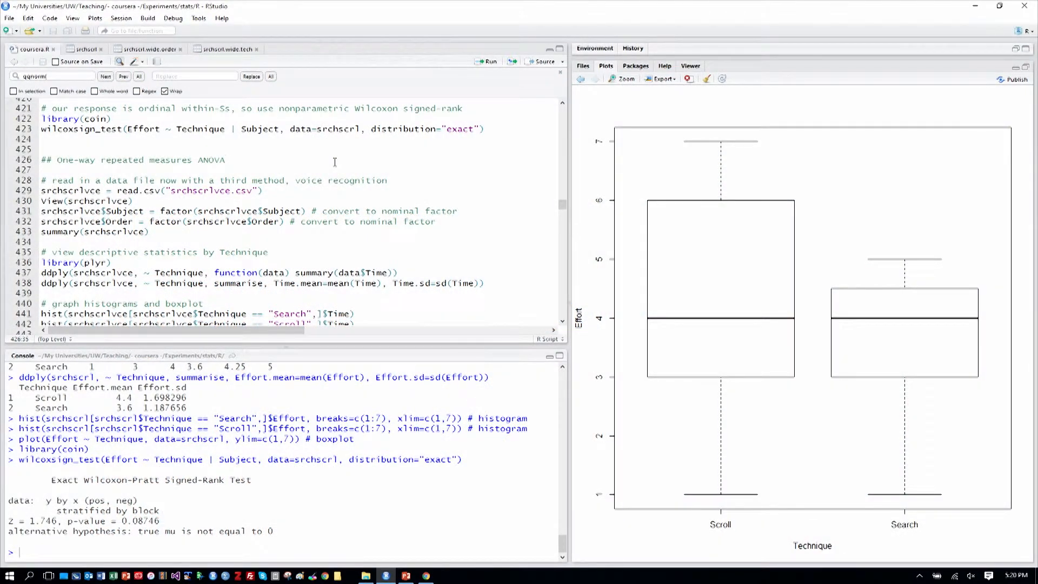
mouse_move(667, 259)
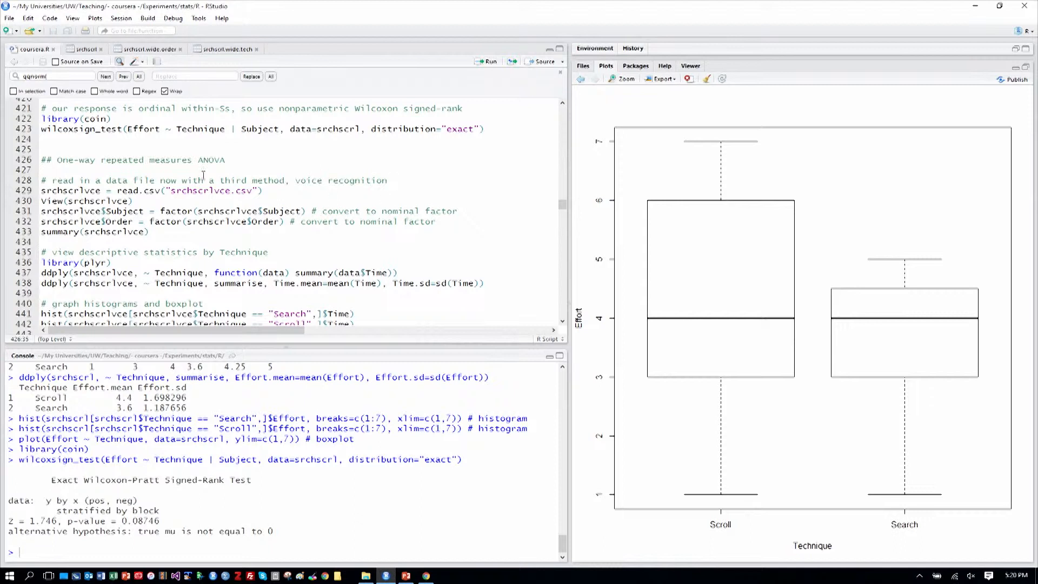
mouse_move(105, 148)
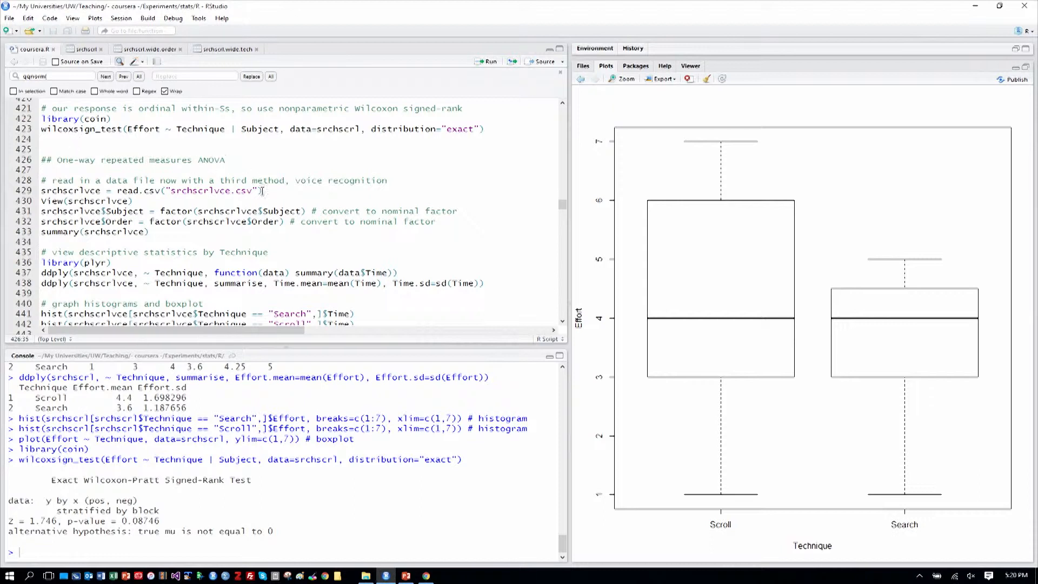
mouse_move(247, 172)
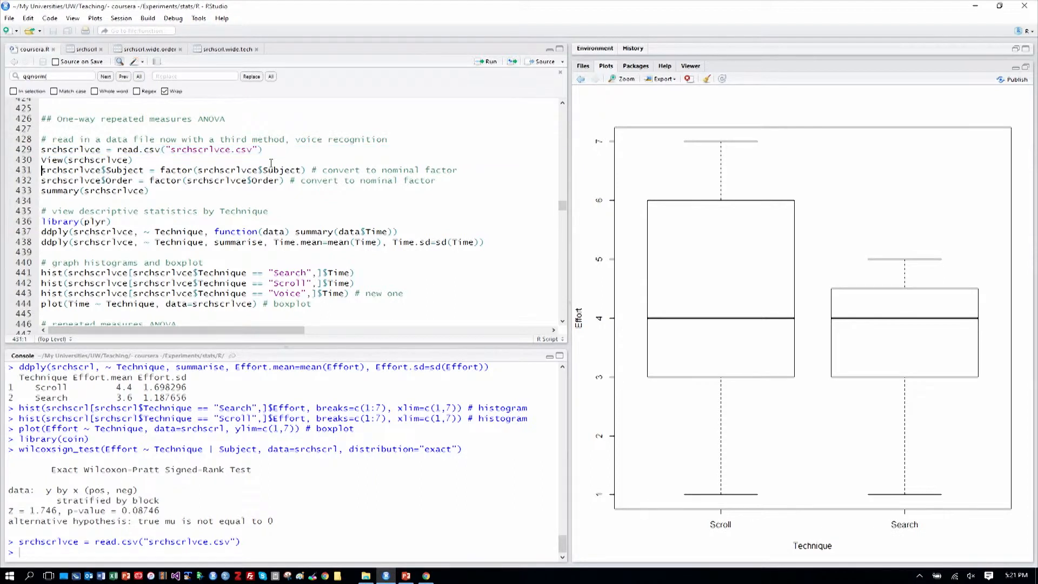
Run View(srchscrlvce) and scroll through the 60-row data viewer table.
left_click(86, 159)
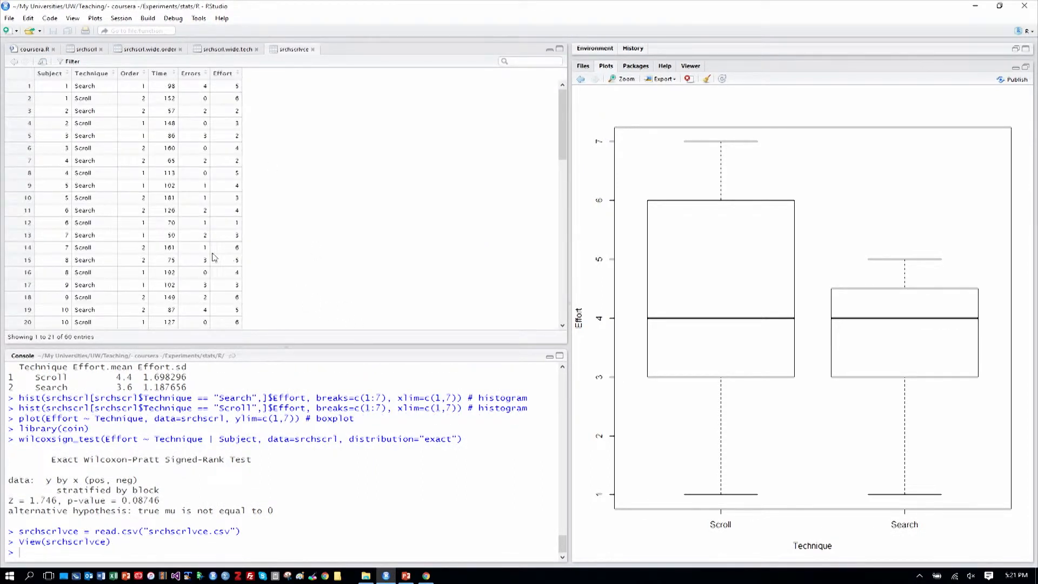
scroll("down", 3)
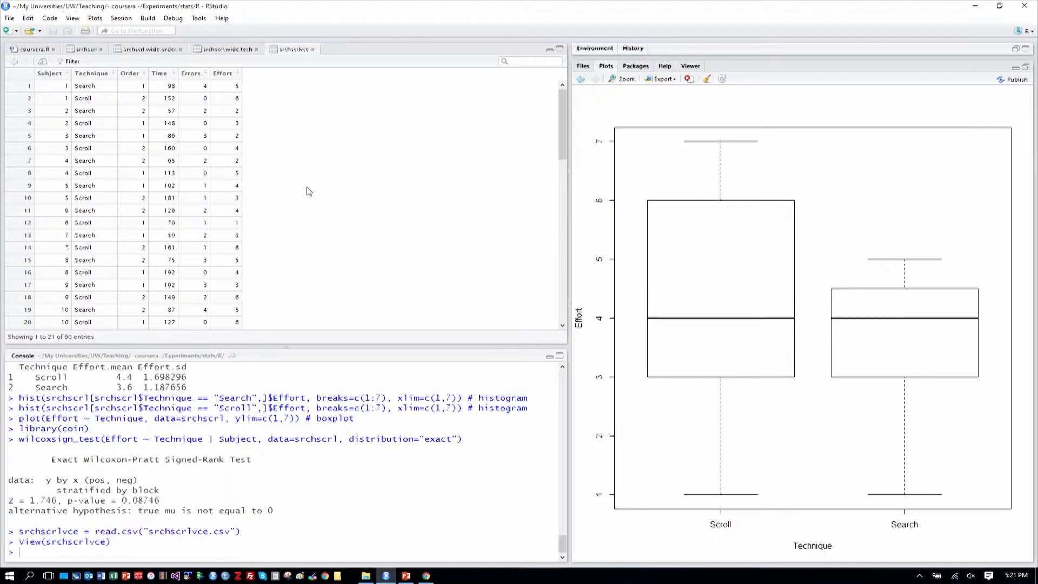
mouse_move(316, 195)
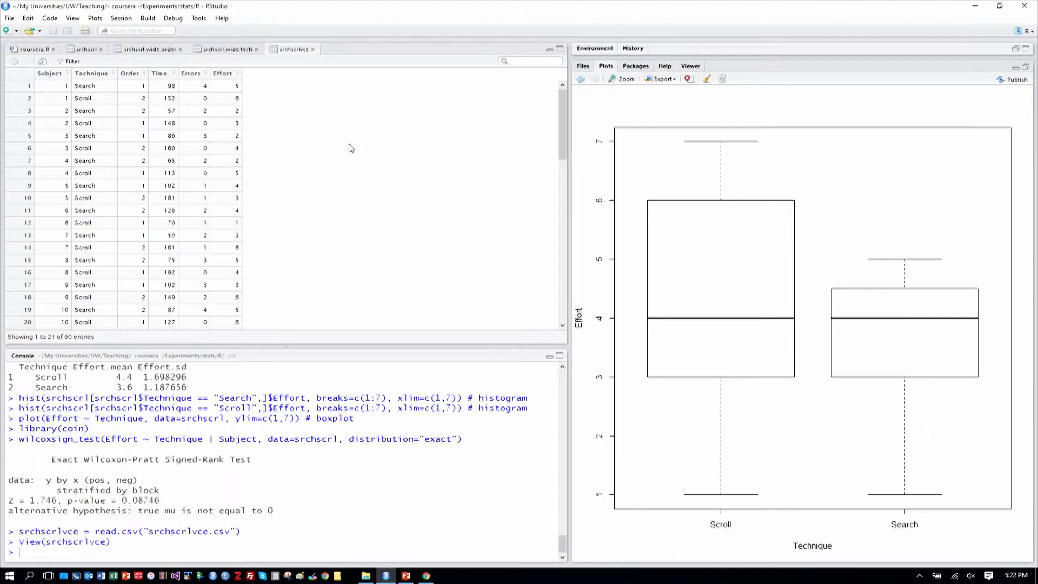
mouse_move(159, 106)
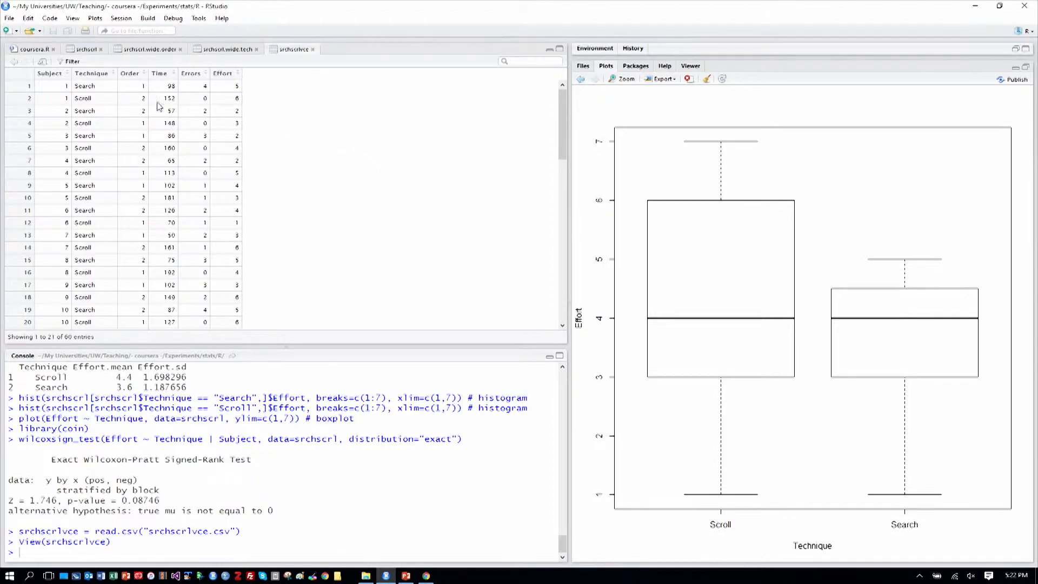
mouse_move(201, 168)
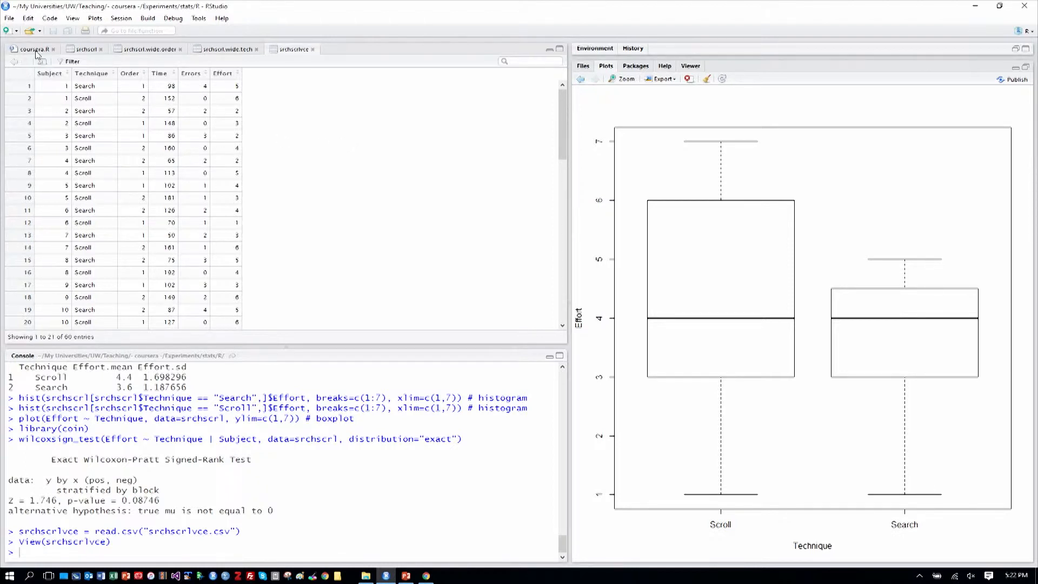
Run lines 431–438 to factor Subject and Order and print per-technique Time statistics (Voice mean 84.45, Scroll 137.20).
left_click(30, 49)
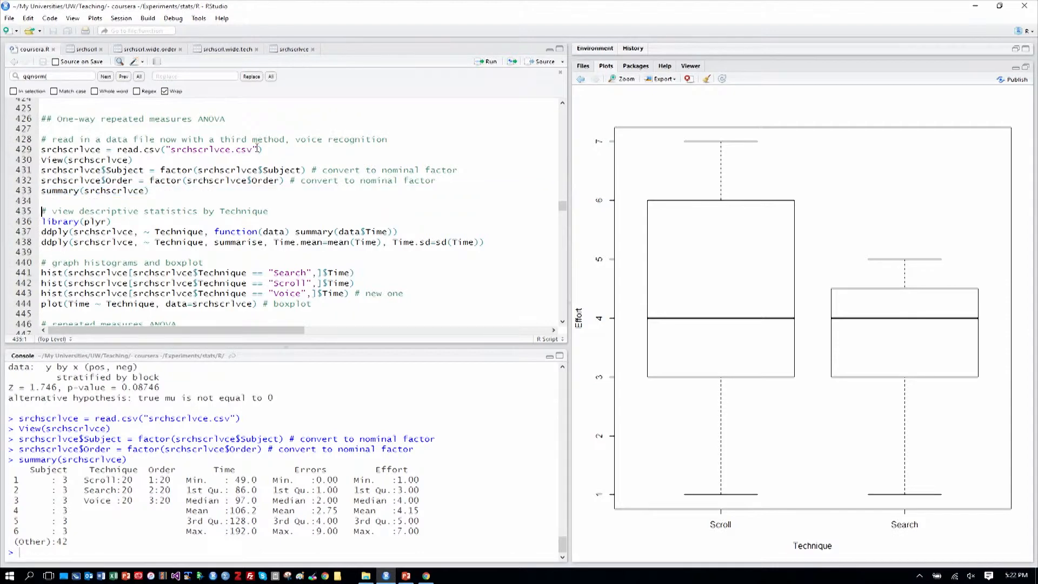
left_click_drag(41, 221, 397, 230)
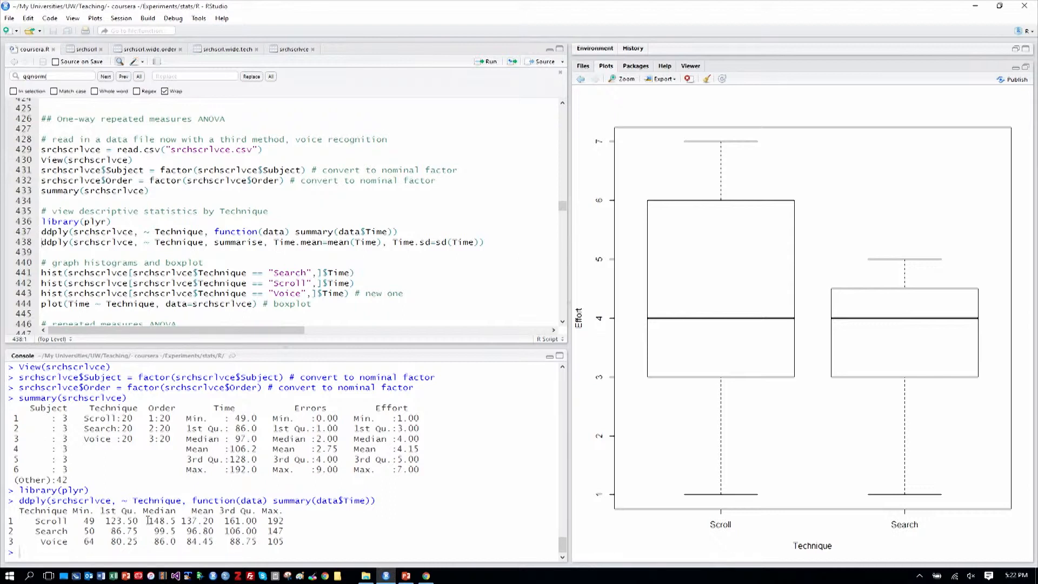
double_click(164, 531)
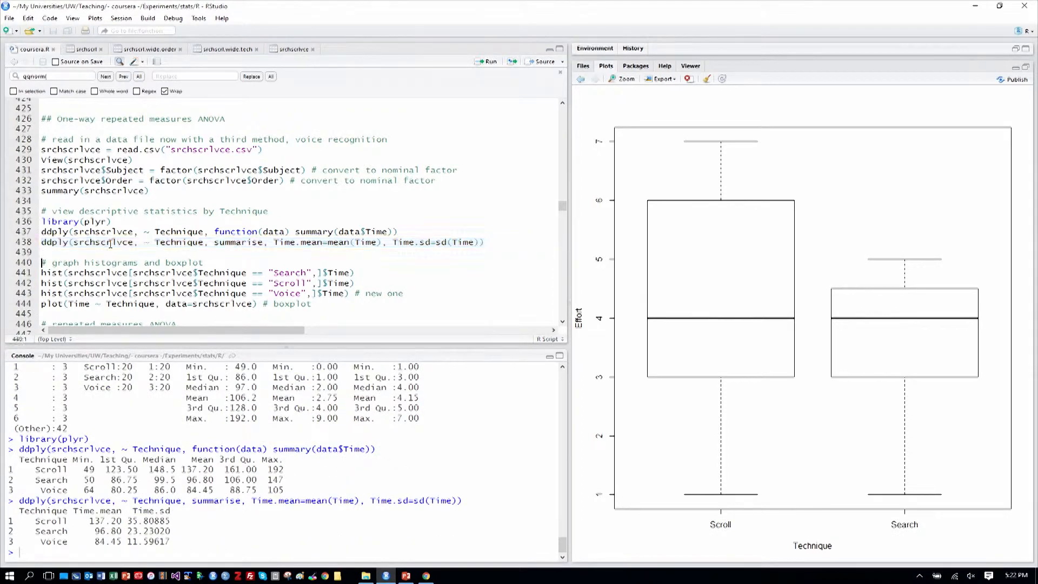
left_click(41, 271)
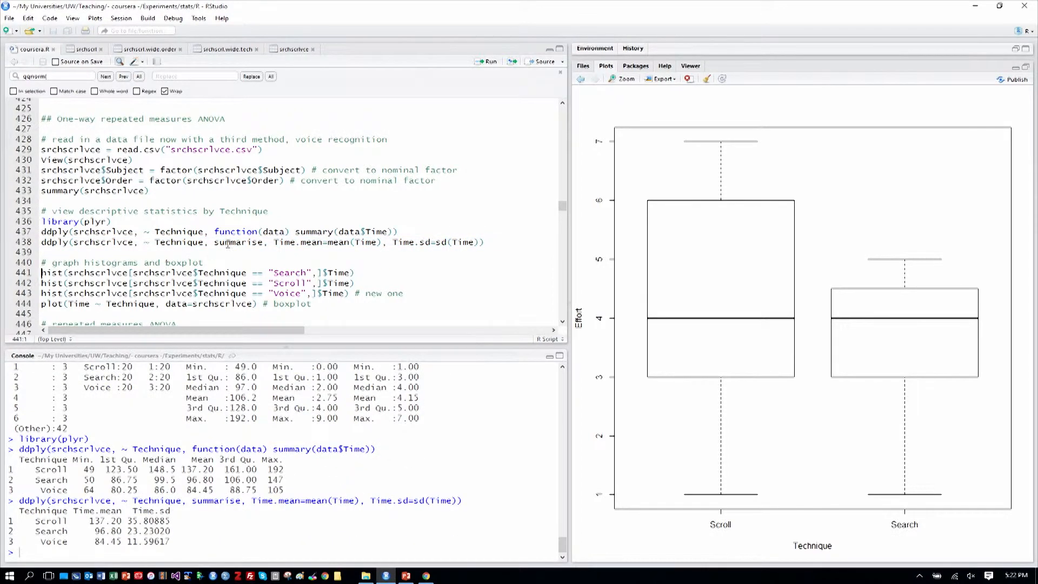
scroll("down", 3)
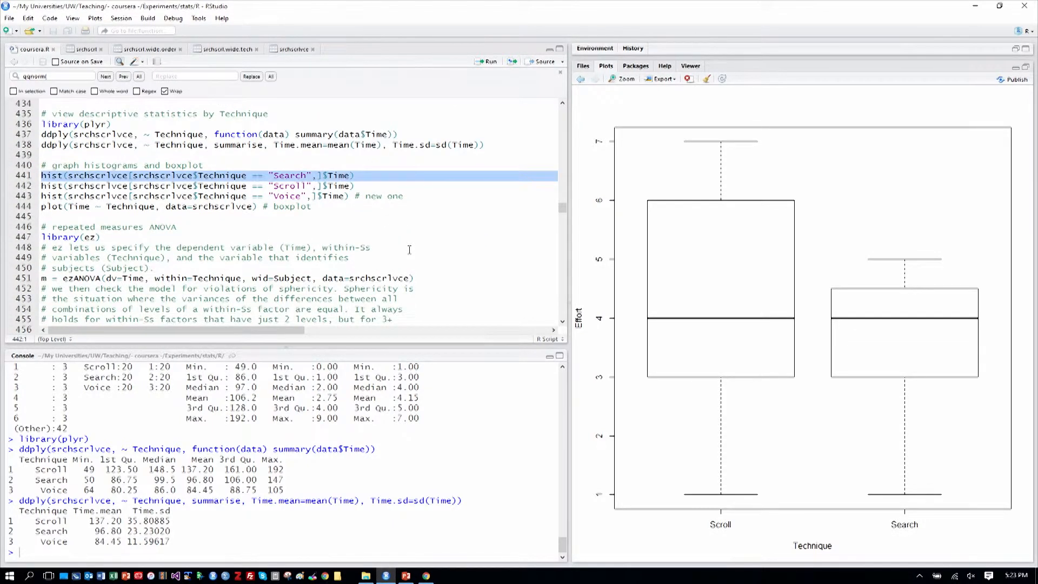
Run lines 441–444: three Time histograms and the Scroll/Search/Voice Time boxplot.
left_click(487, 61)
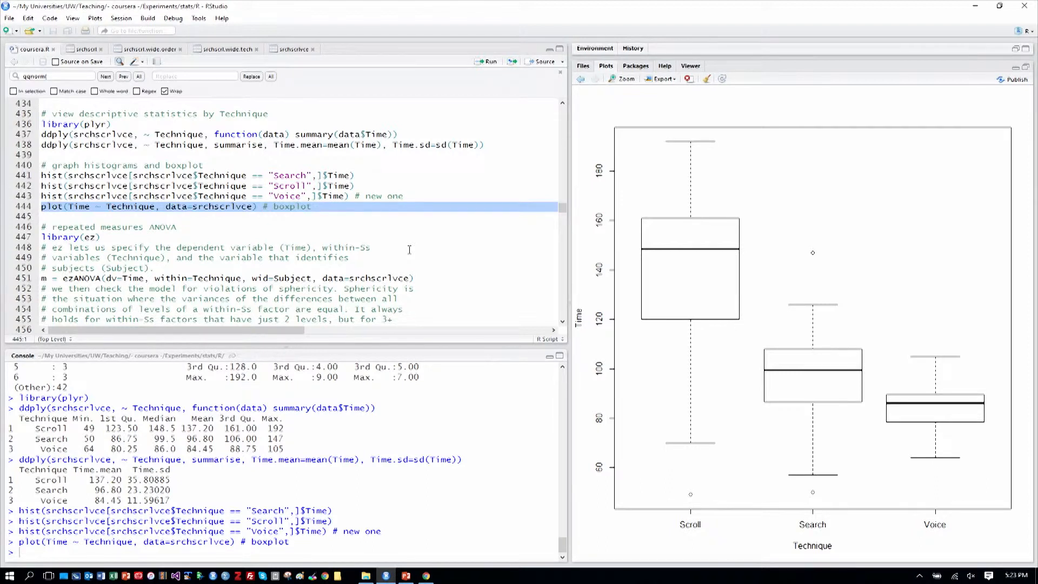
scroll("down", 3)
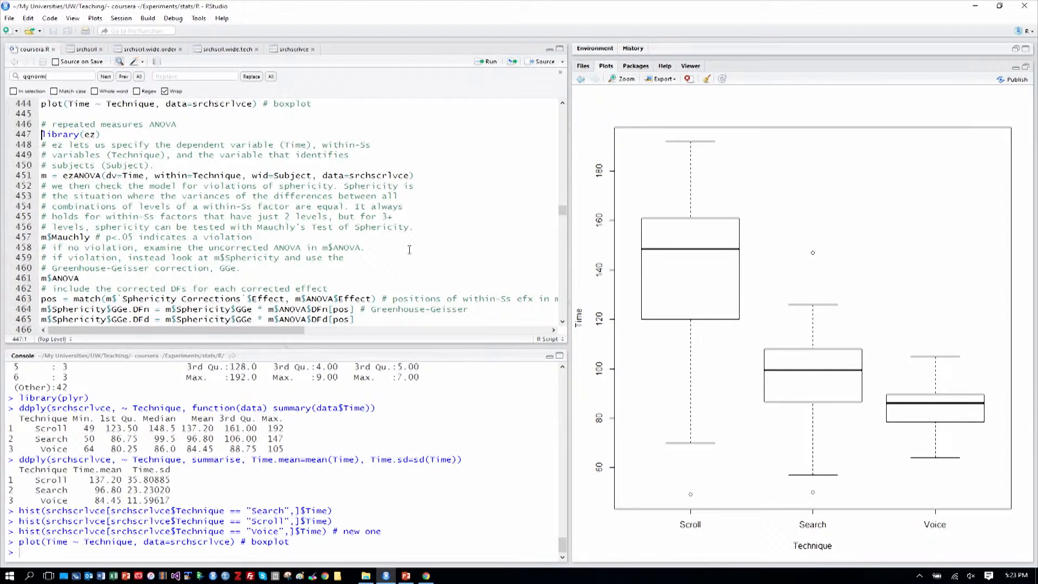
mouse_move(435, 250)
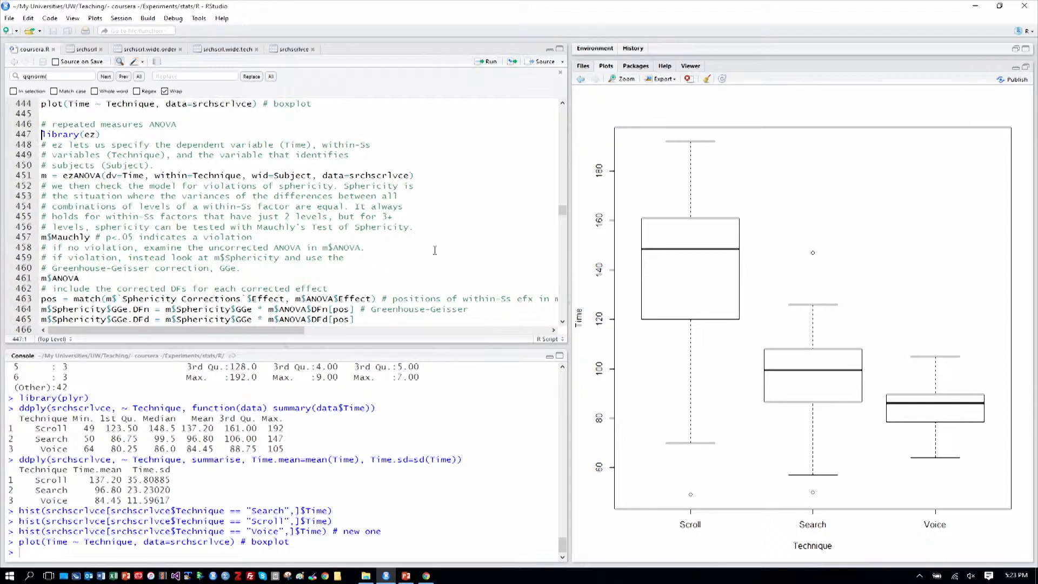
mouse_move(504, 178)
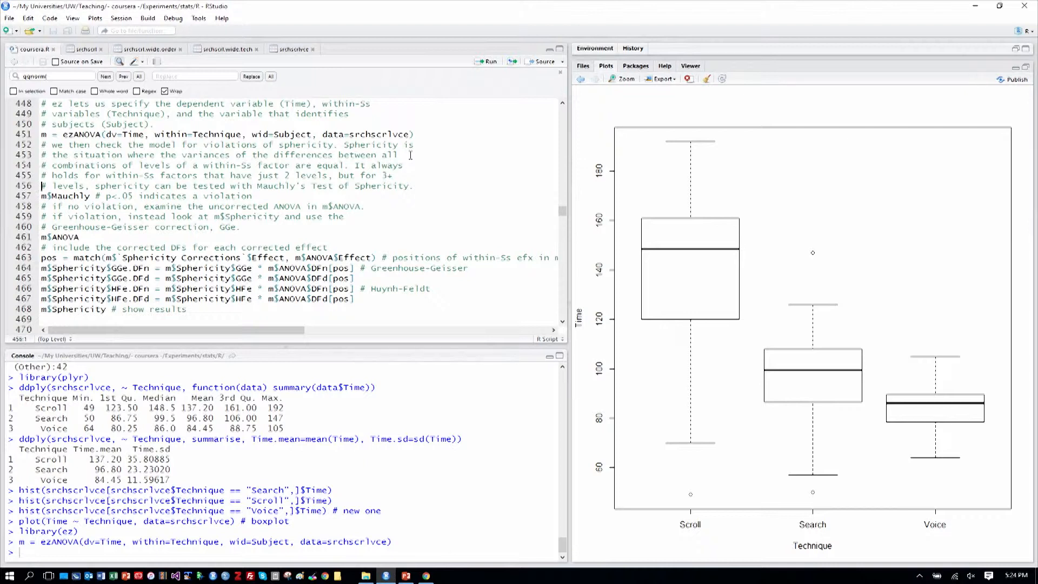
mouse_move(501, 172)
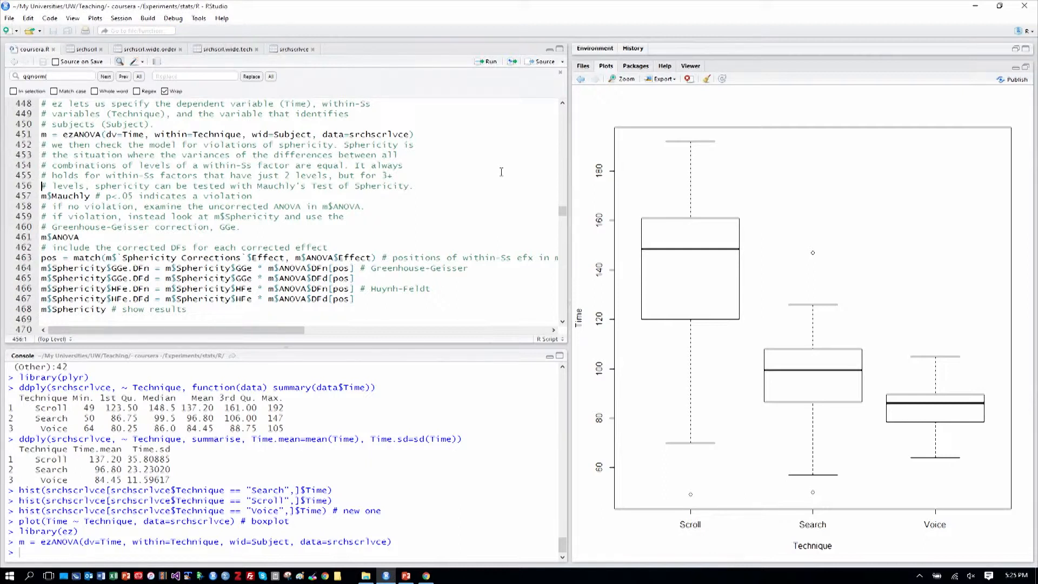
Run m$Mauchly on line 457, showing sphericity violated at p = 0.0005837053.
scroll("down", 3)
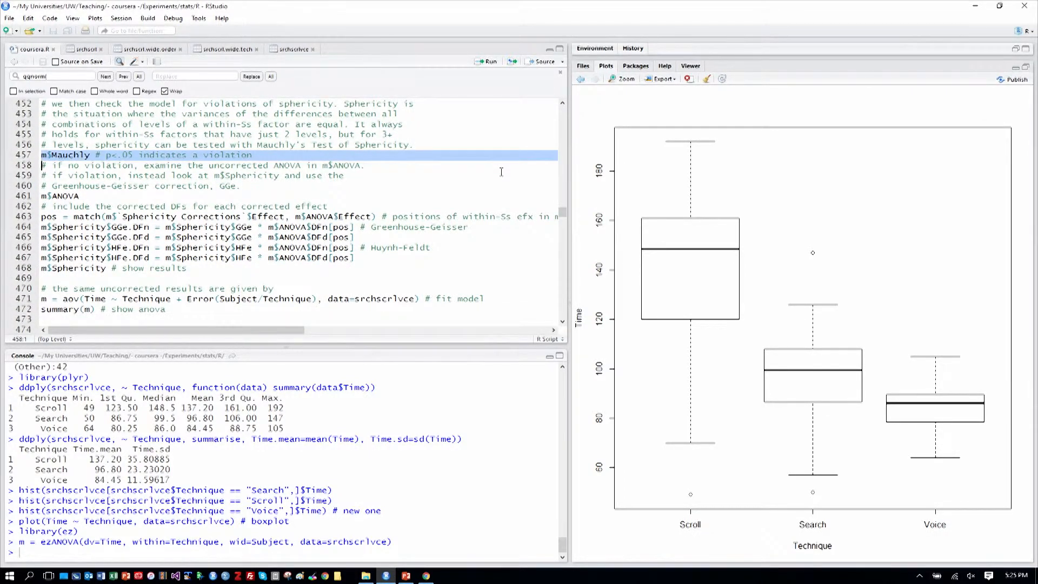
key("Return")
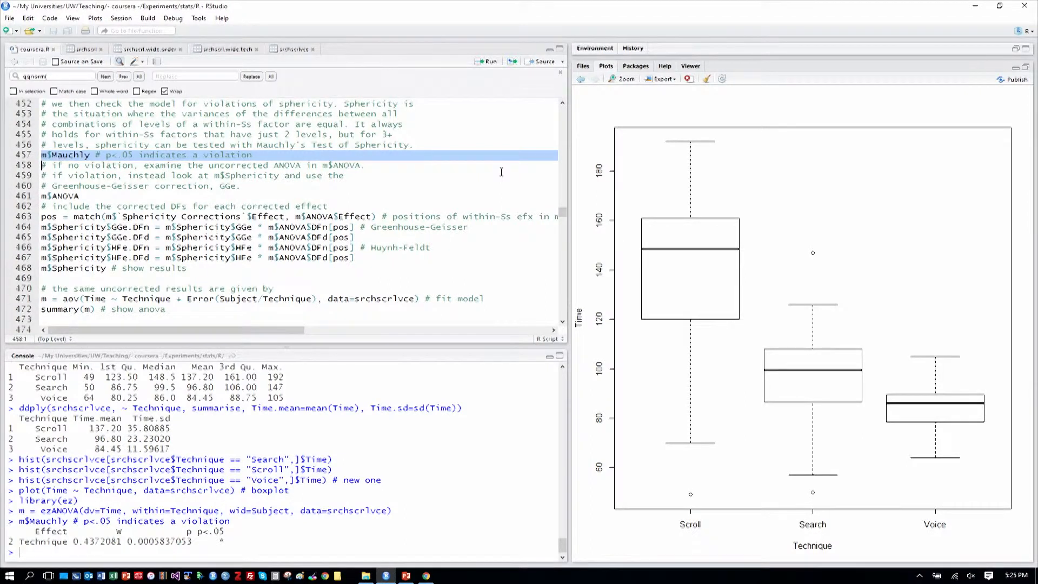
mouse_move(481, 184)
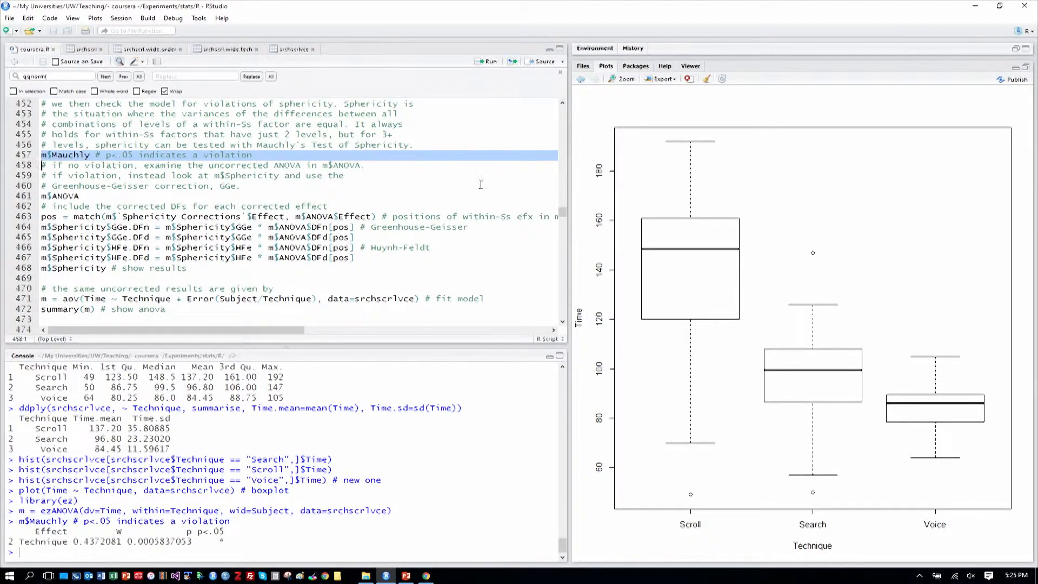
double_click(145, 541)
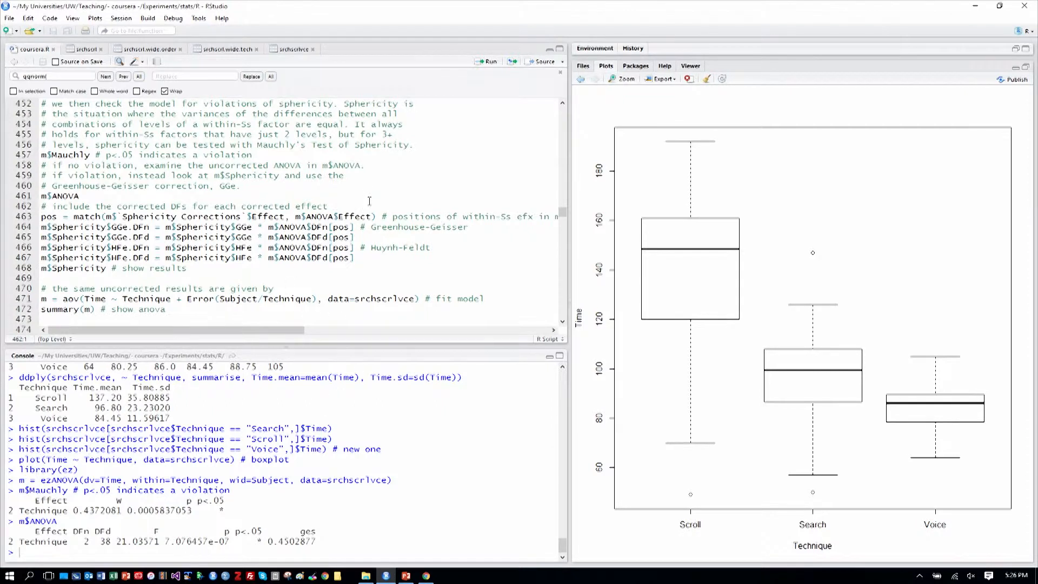
mouse_move(435, 204)
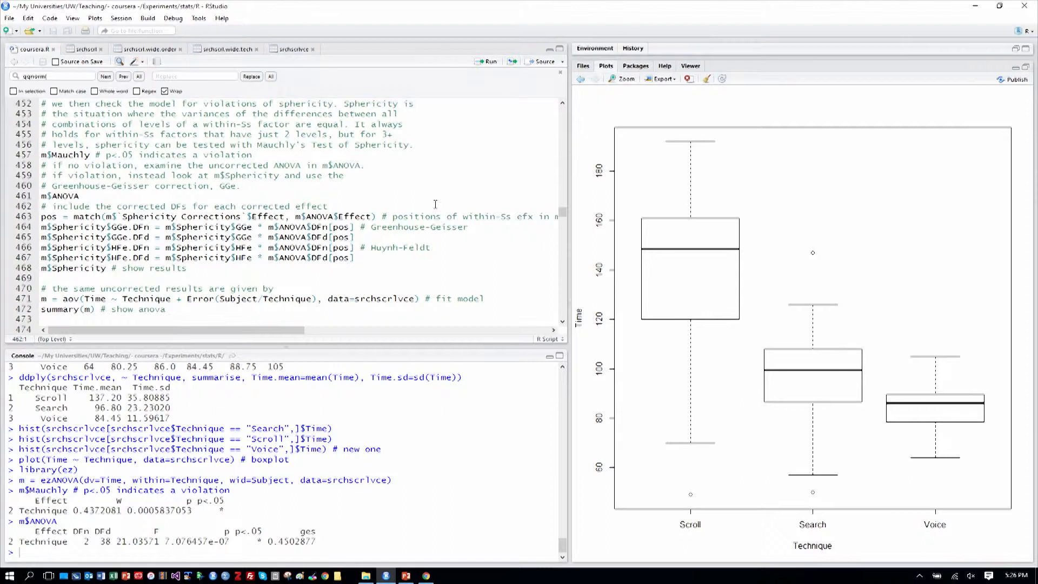
mouse_move(384, 381)
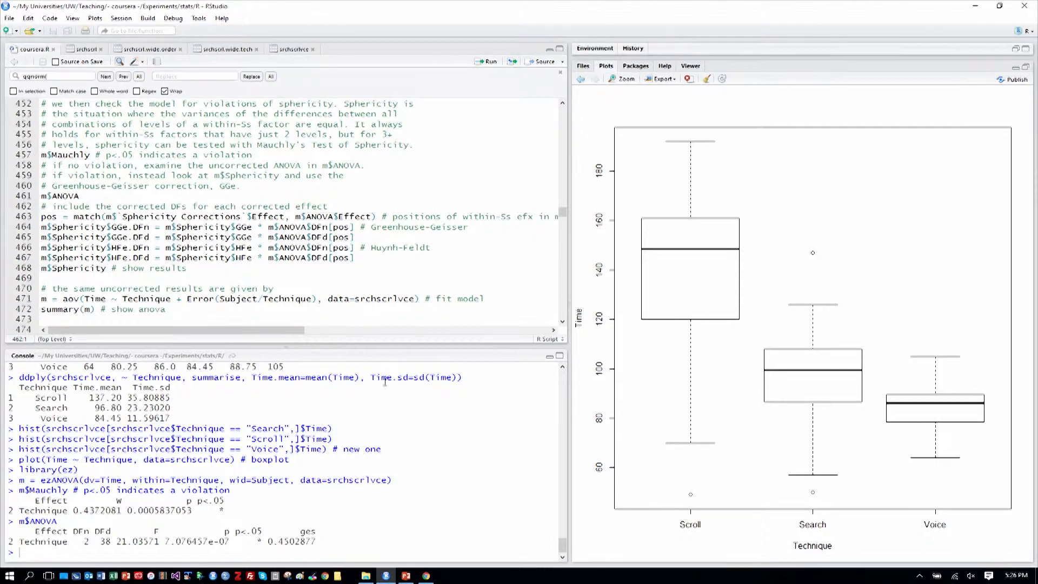
mouse_move(428, 180)
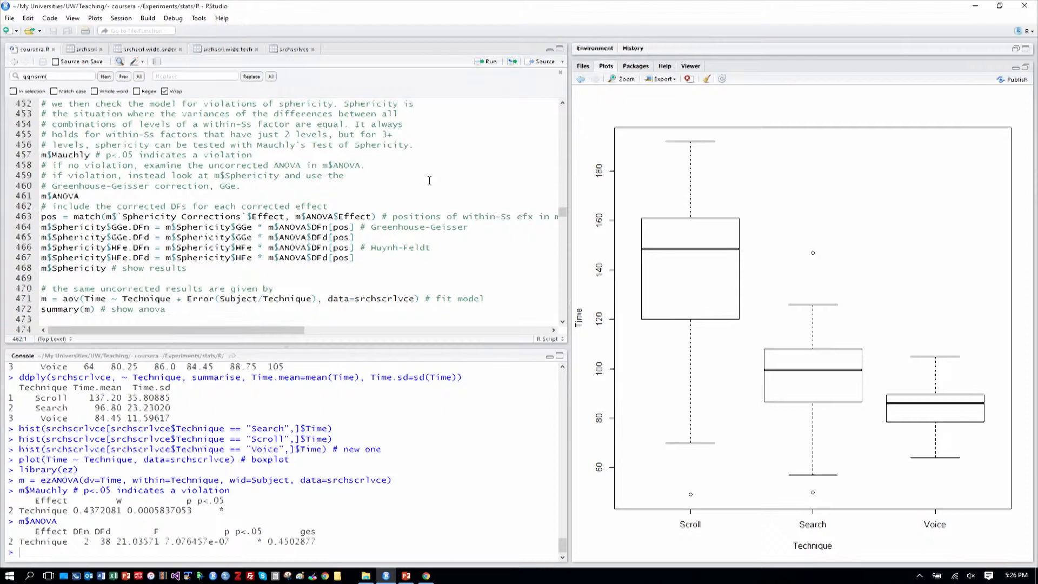
Run lines 462–468 to print m$Sphericity with GGe 0.64 and p[GG] < .05.
scroll("down", 3)
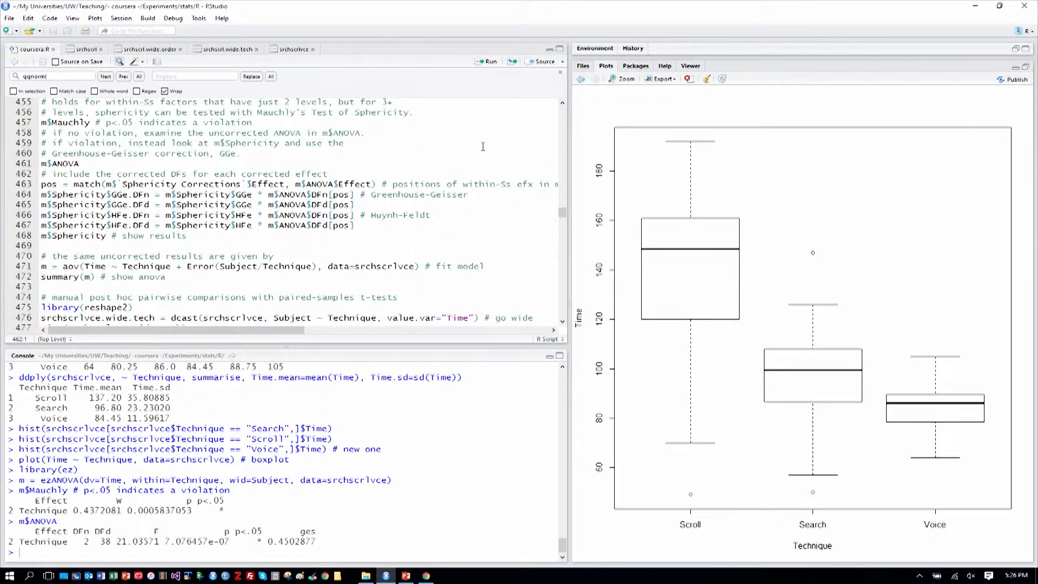
left_click_drag(41, 184, 354, 194)
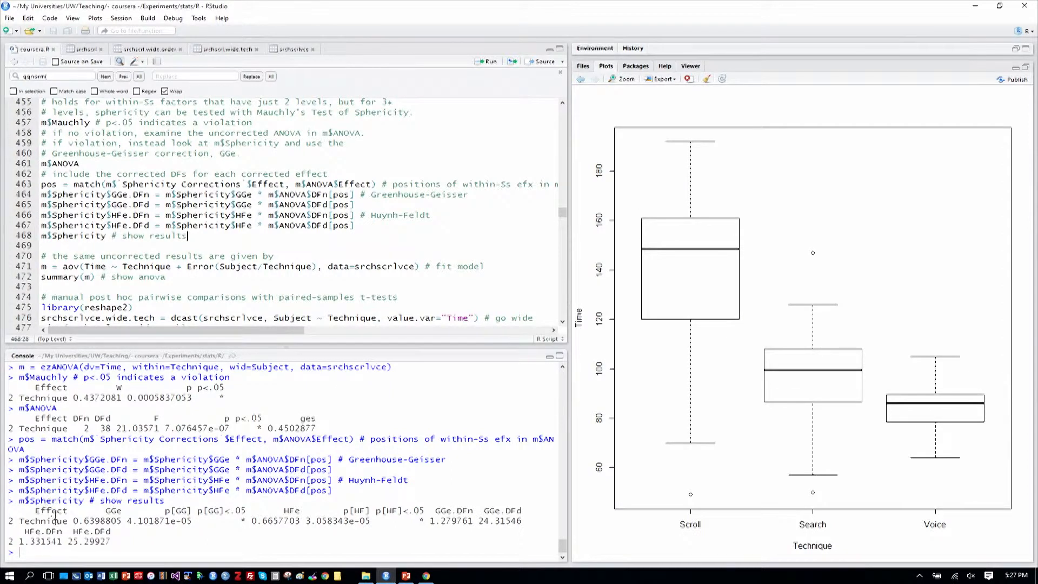
double_click(44, 521)
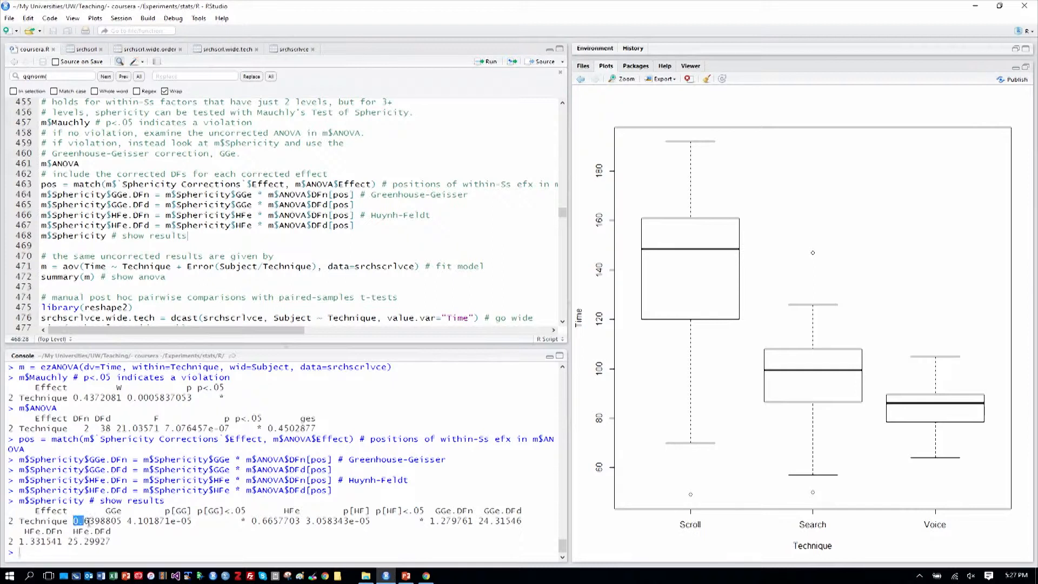
double_click(98, 521)
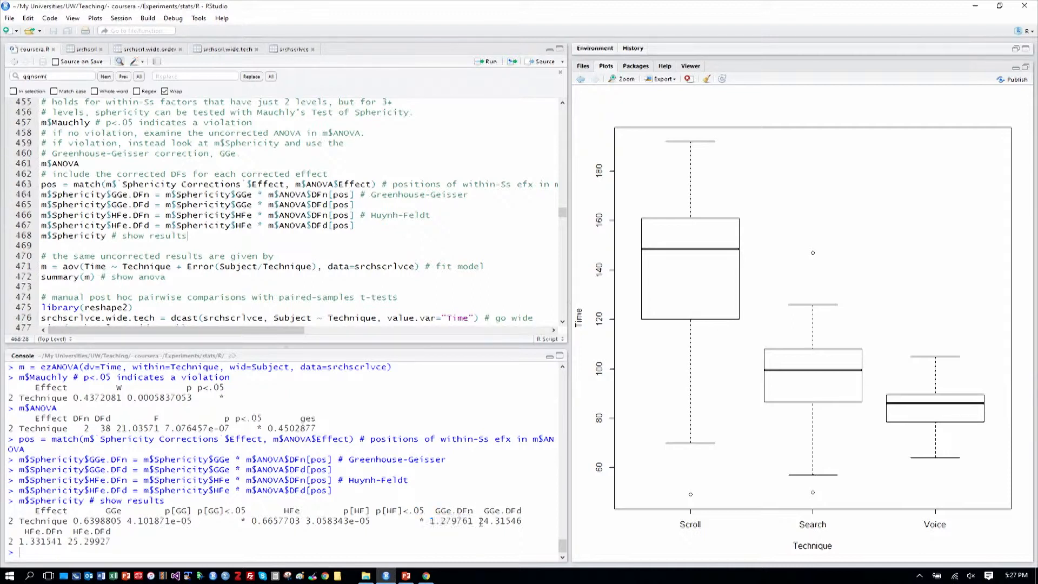
double_click(488, 521)
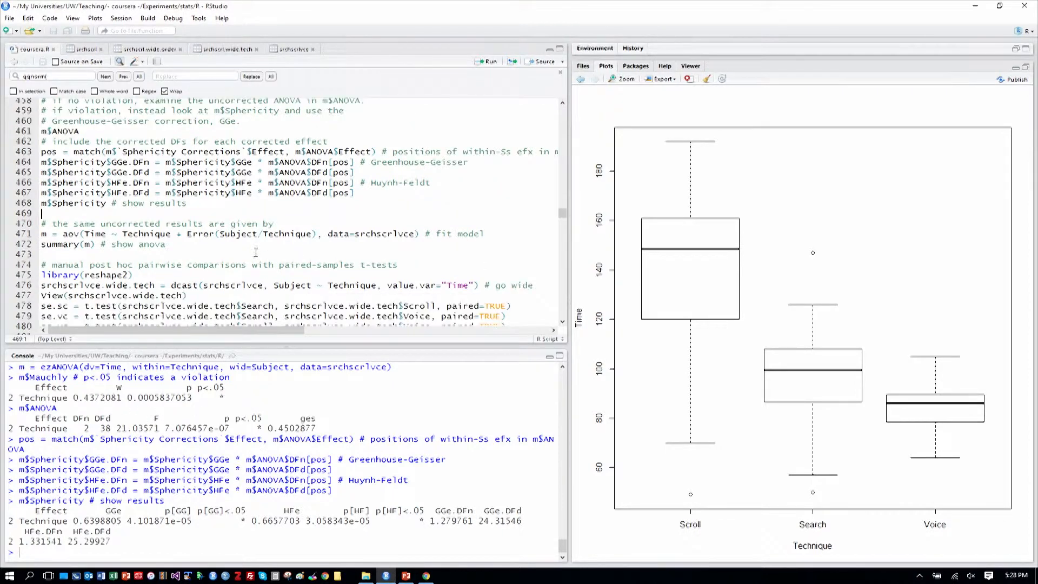
Run m = aov(…Error(Subject/Technique)) and summary(m), confirming Technique F = 21.04.
scroll("down", 3)
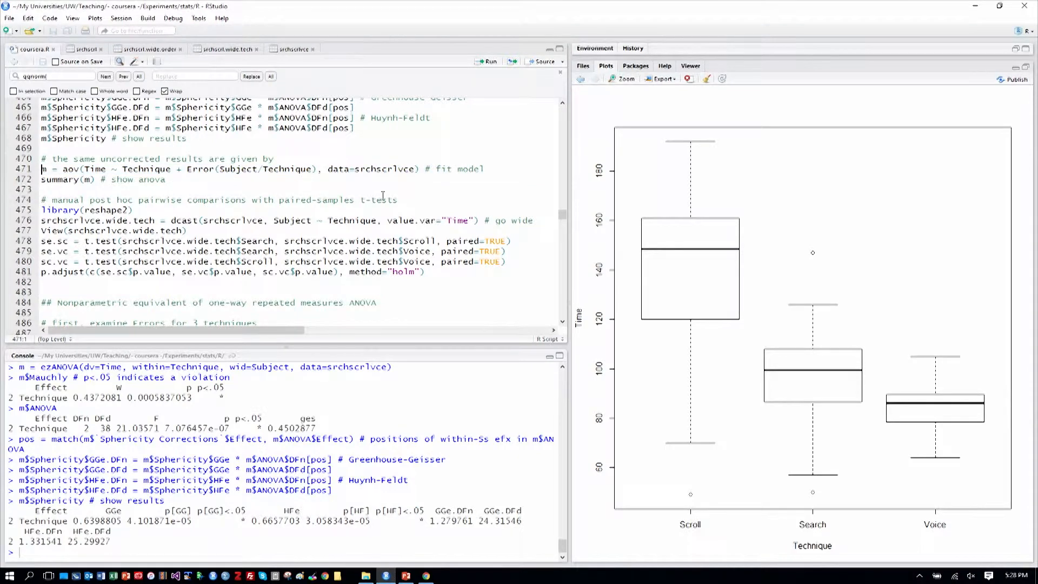
left_click(487, 62)
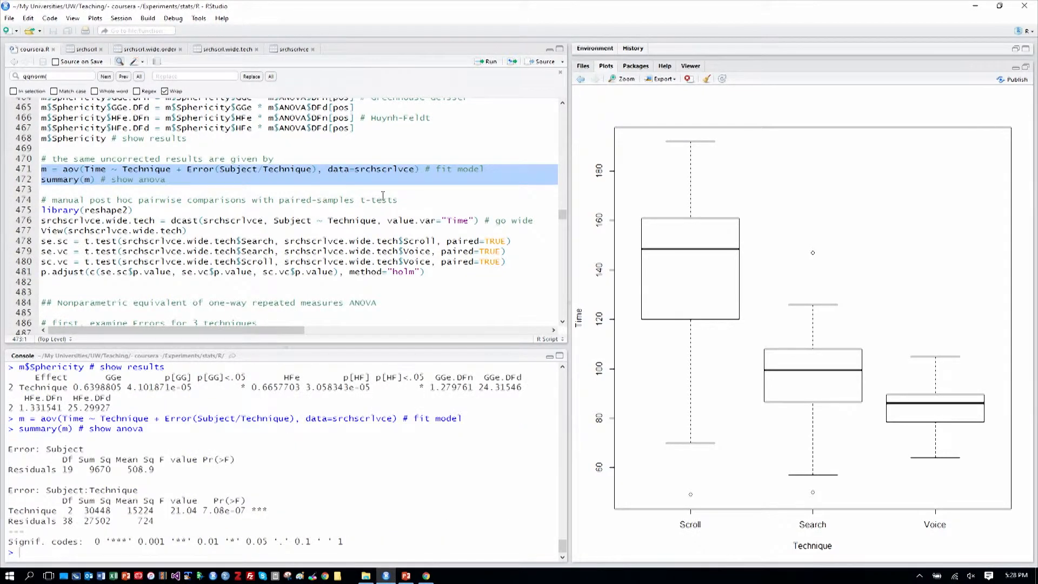
left_click(43, 199)
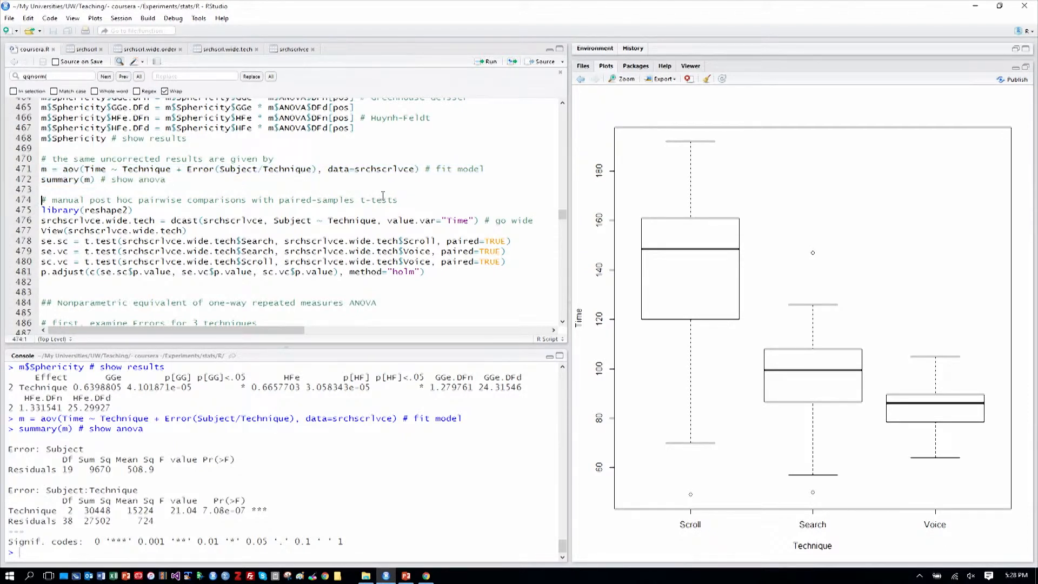
scroll("down", 3)
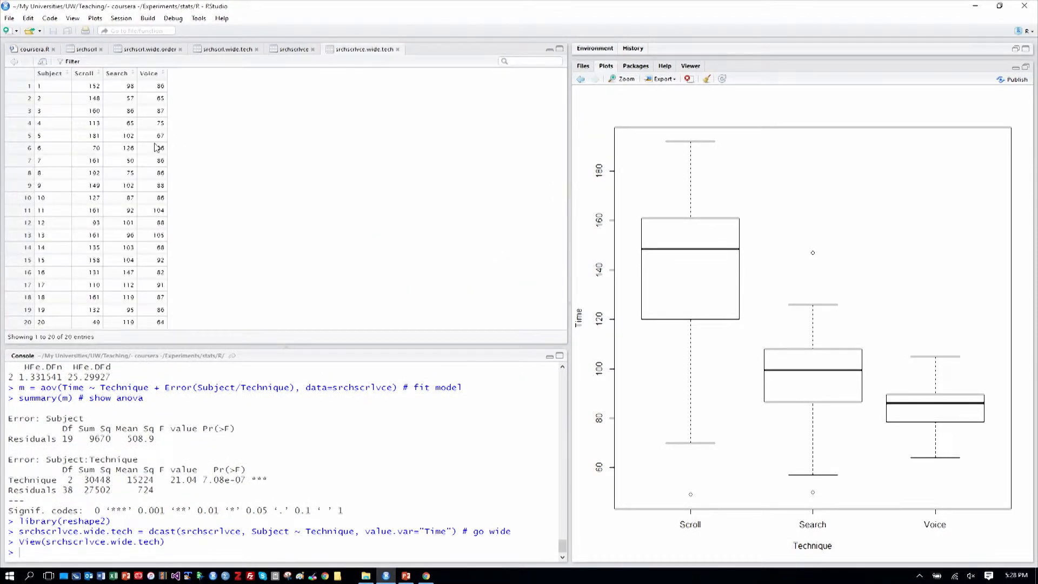
mouse_move(112, 85)
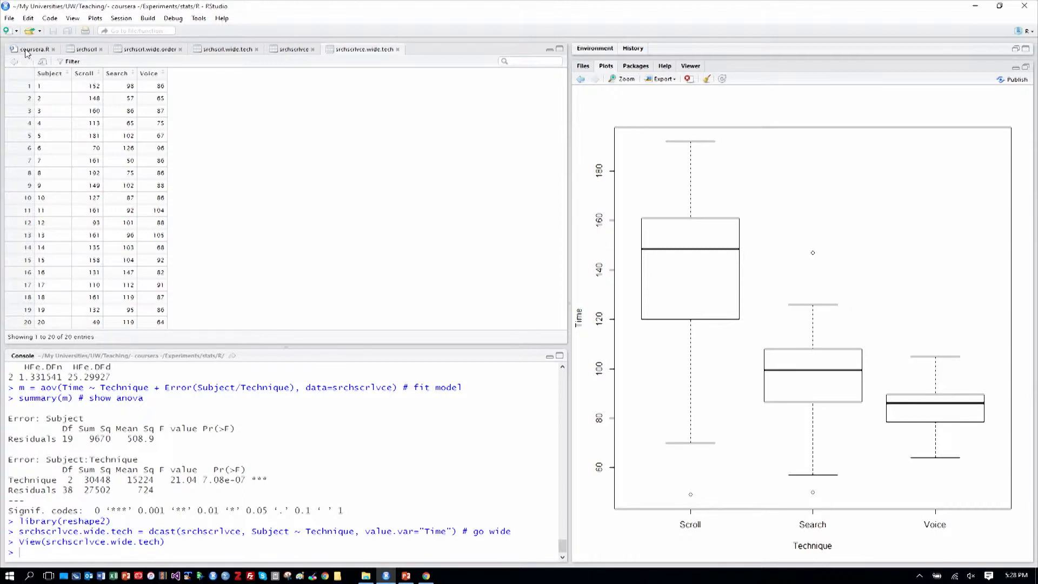
Return to coursera.R after inspecting the wide srchscrlvce.wide.tech table.
left_click(31, 50)
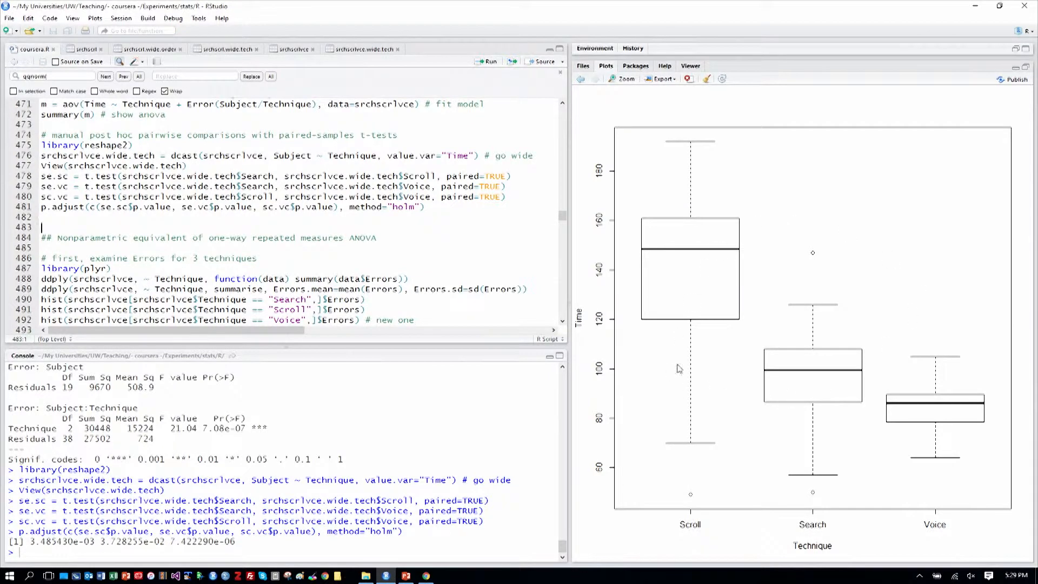
mouse_move(210, 228)
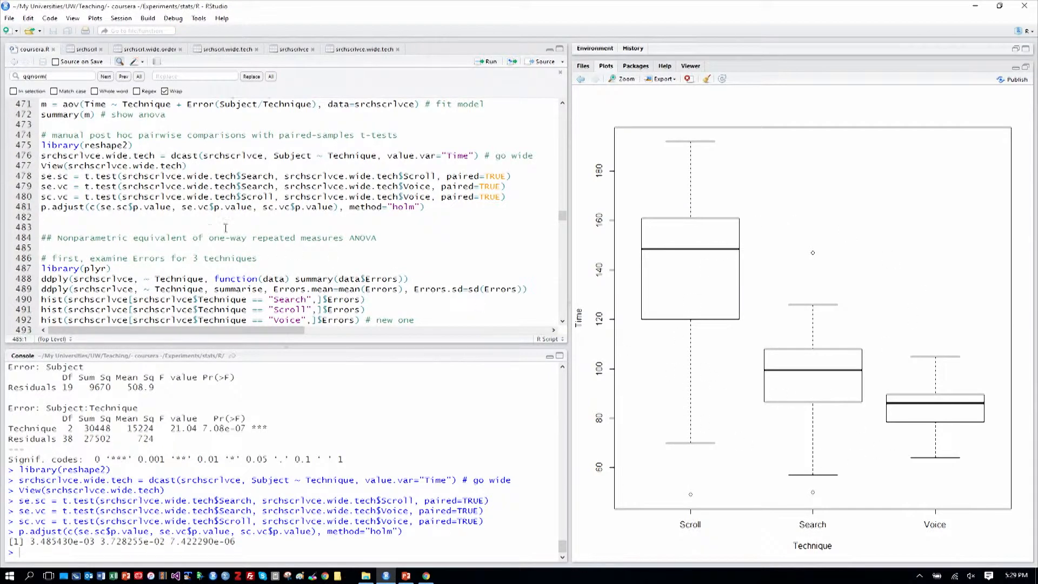
Run lines 487–489, printing Errors means per technique (Voice 5.05, Search 2.50, Scroll 0.70).
scroll("down", 3)
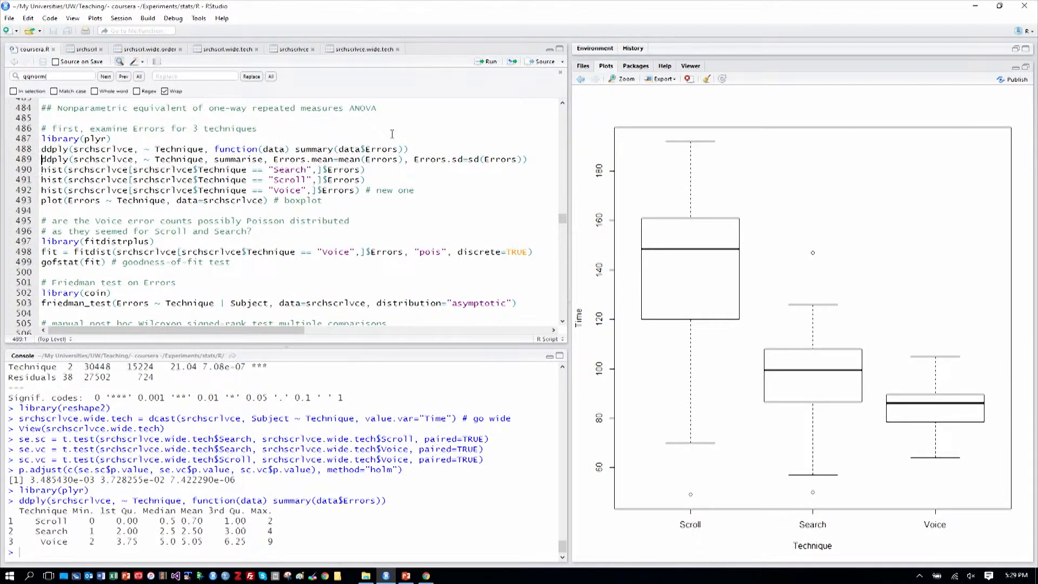
left_click(285, 159)
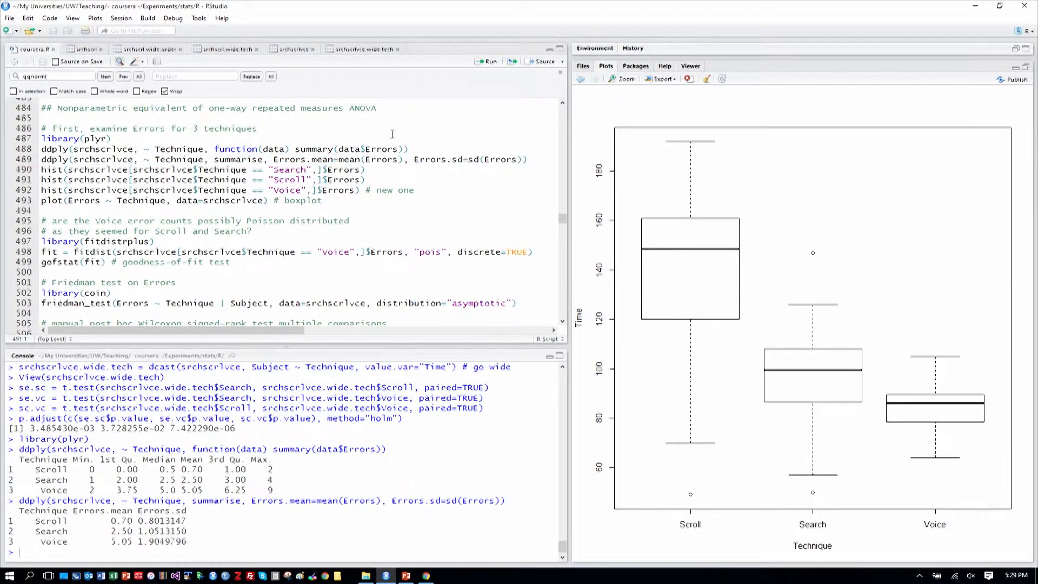
left_click(41, 168)
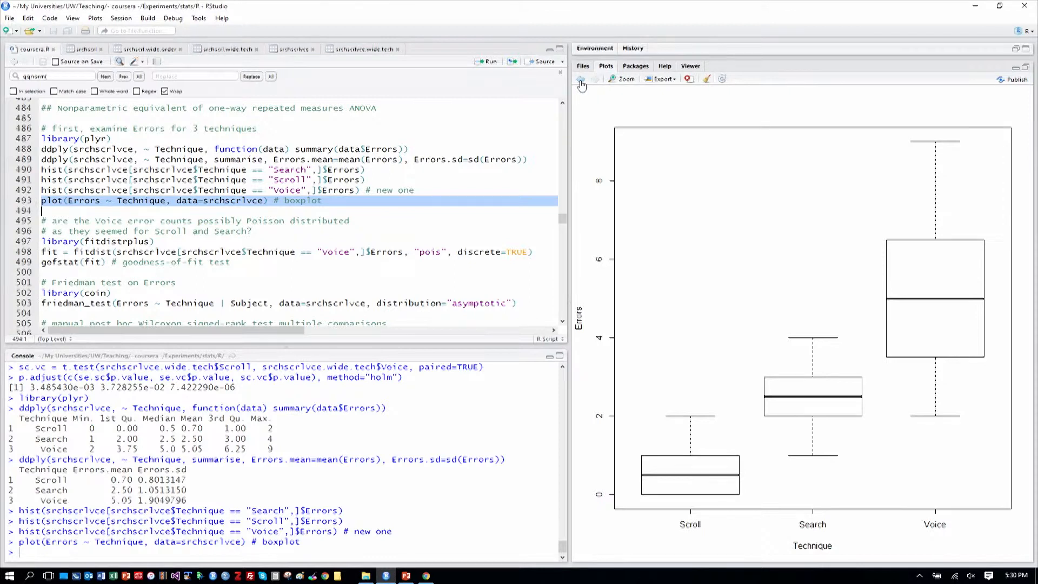
Compare the Errors boxplot with the earlier Time boxplot in the Plots pane history.
left_click(581, 79)
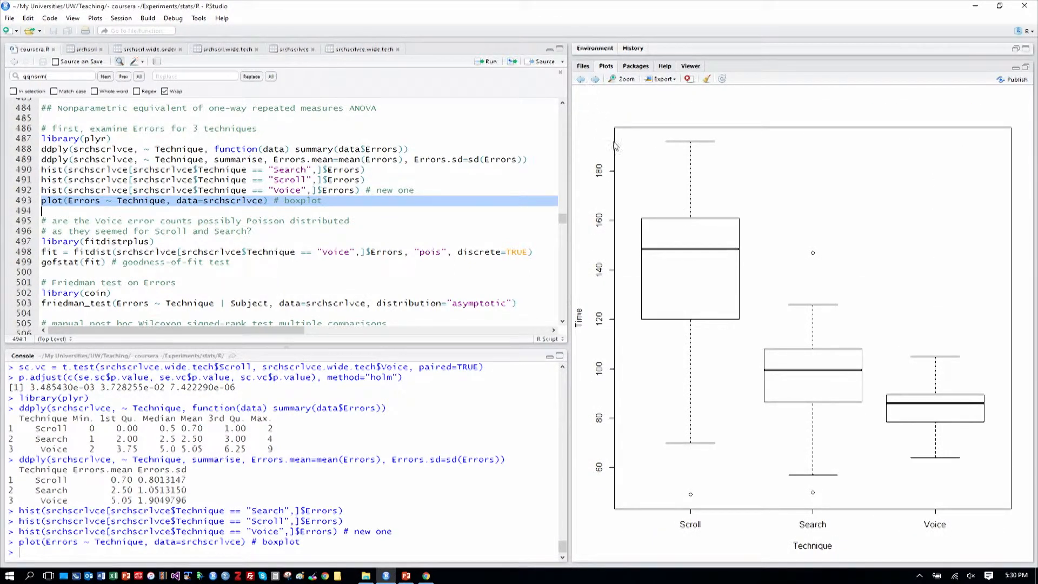
mouse_move(699, 214)
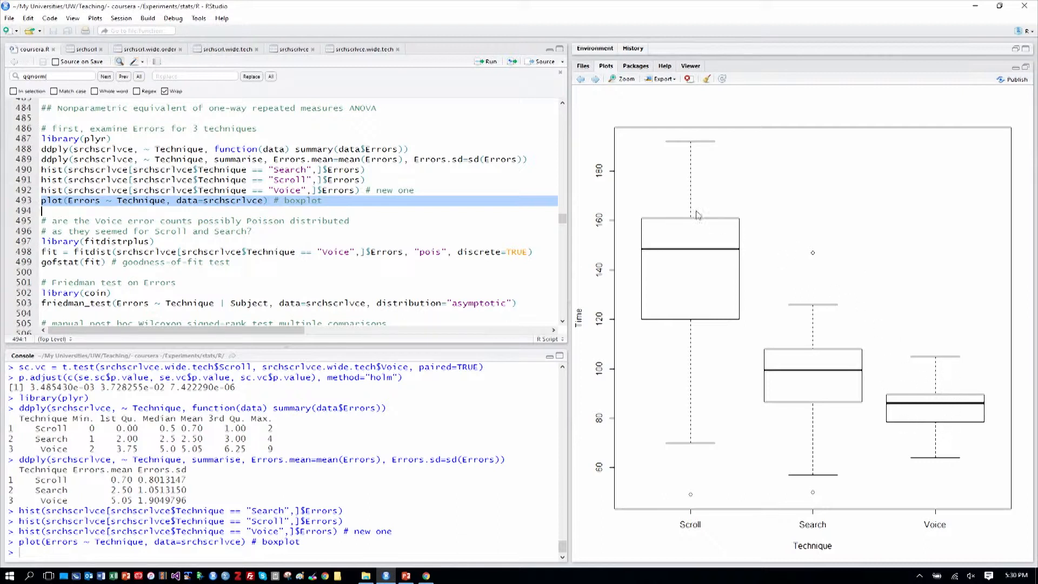
mouse_move(596, 79)
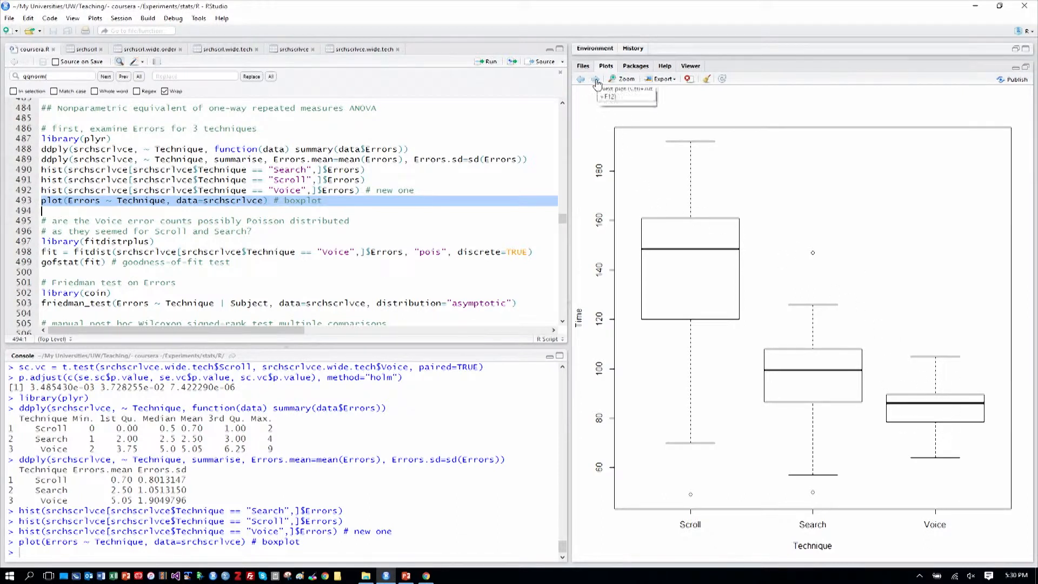
left_click(595, 79)
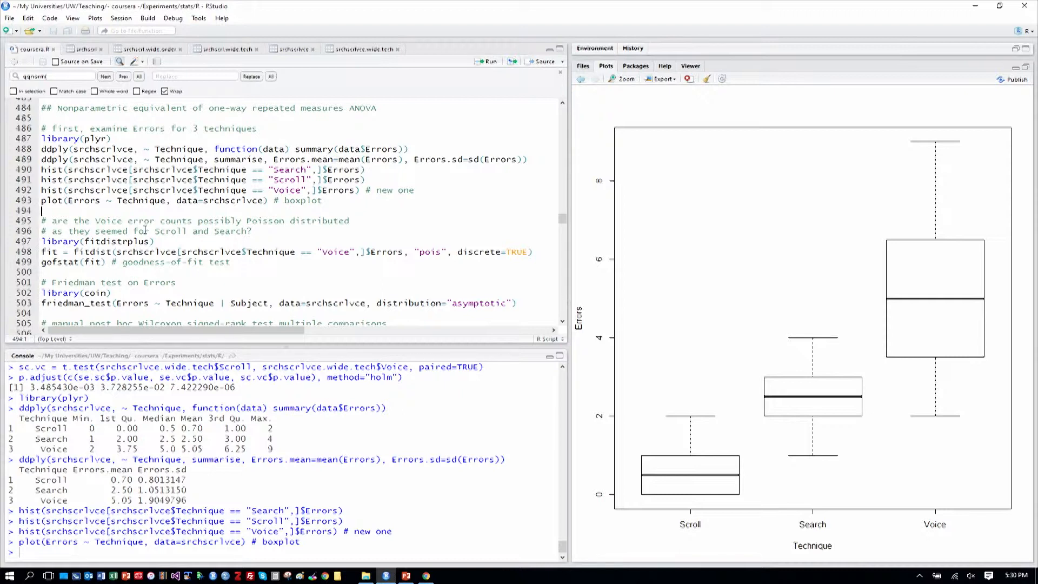
mouse_move(450, 223)
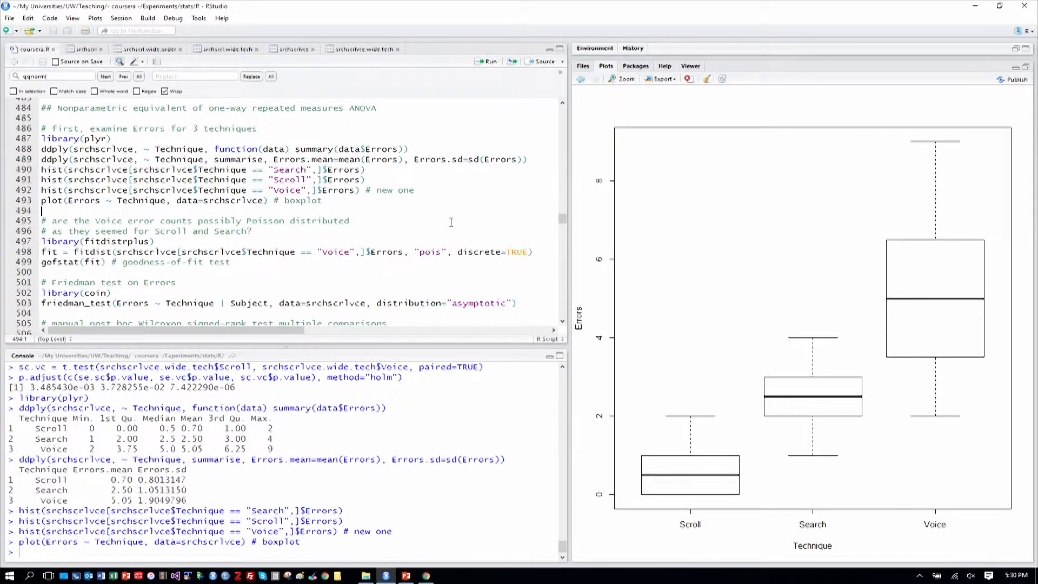
scroll("down", 3)
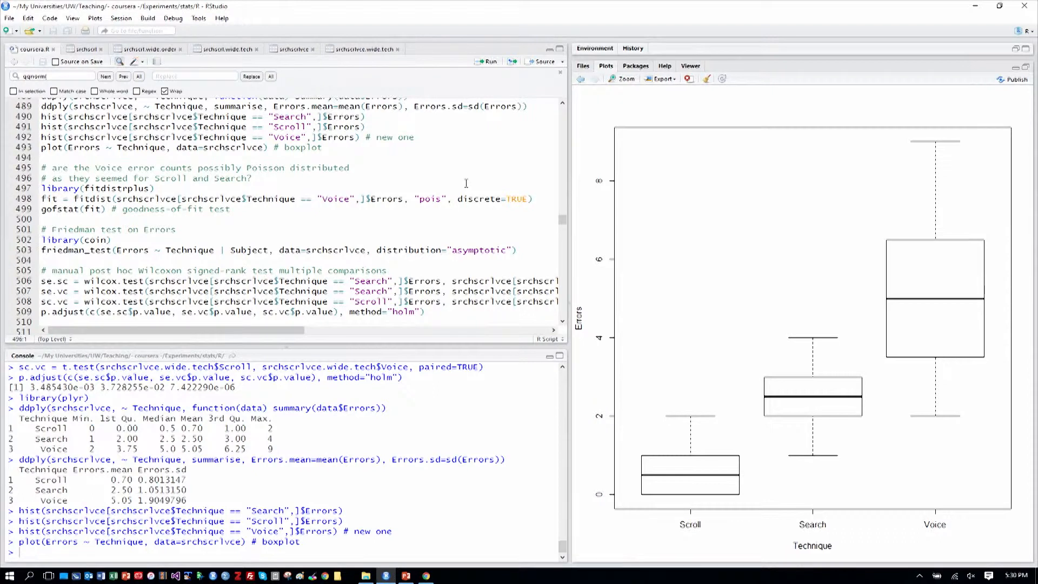
Run fitdist and gofstat(fit) on Voice errors, highlighting chi-squared p-value 0.9836055.
scroll("down", 3)
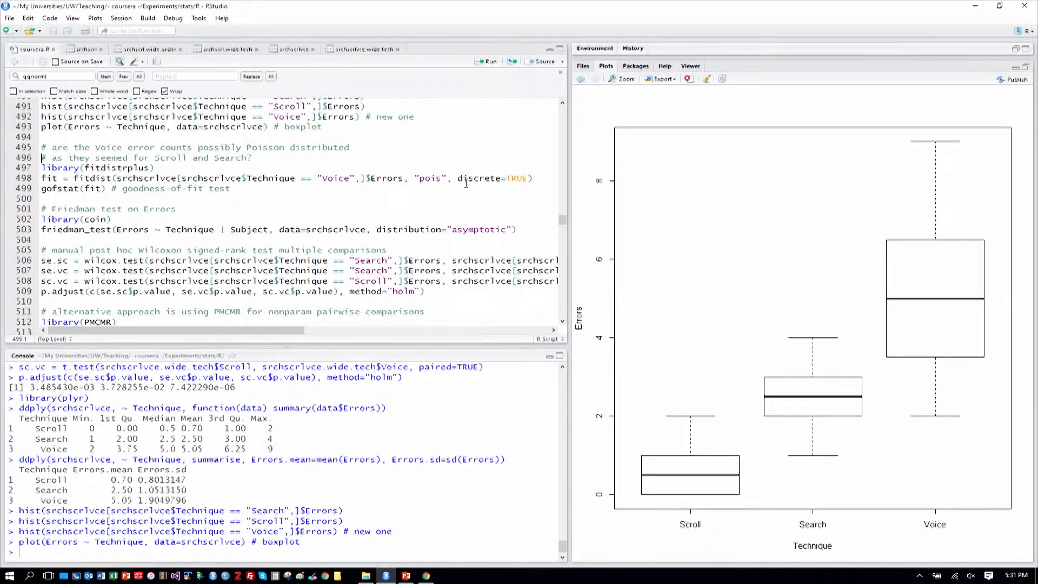
left_click_drag(41, 167, 529, 178)
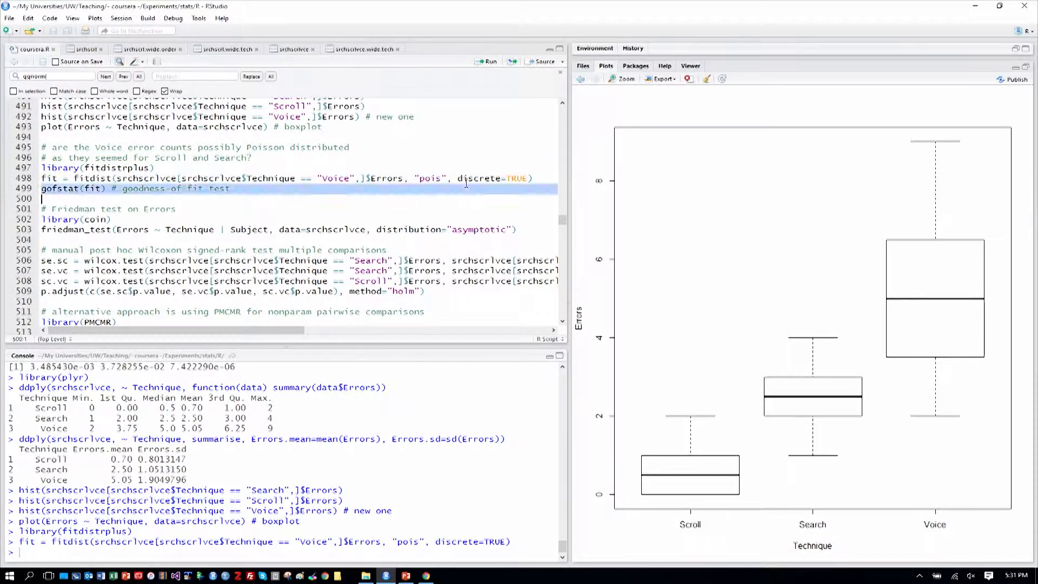
left_click(488, 61)
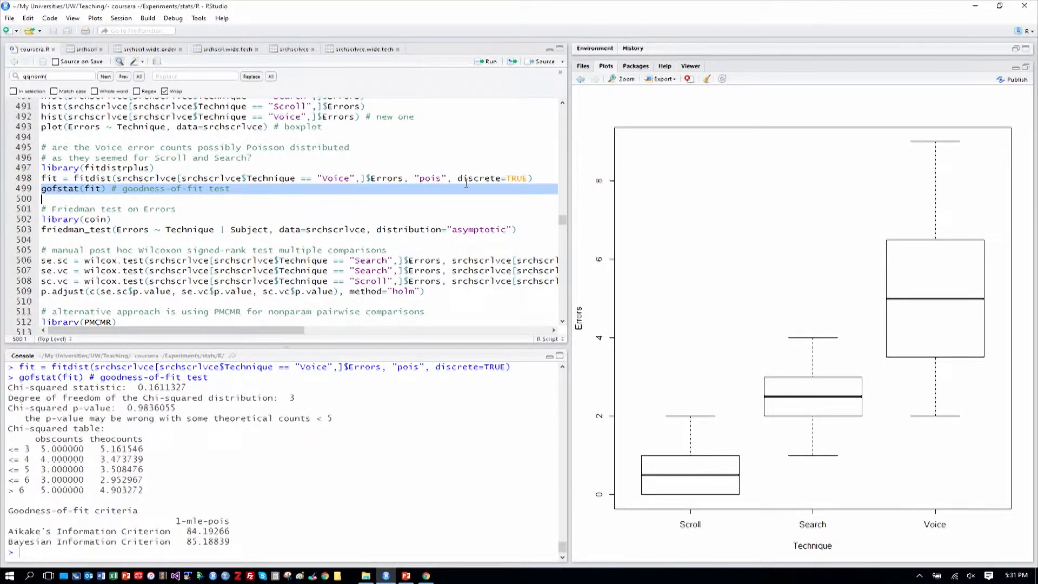
double_click(151, 407)
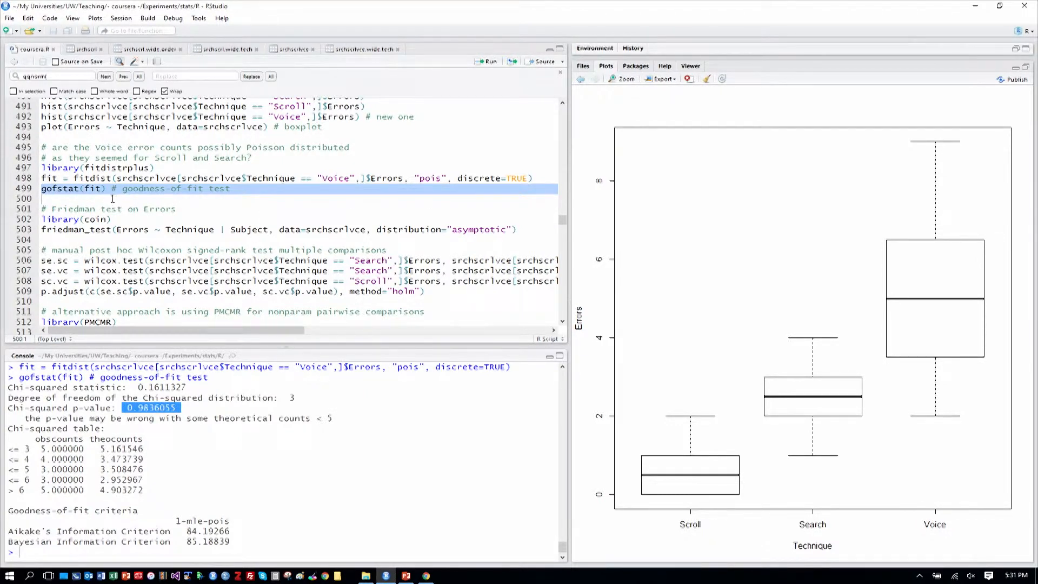
left_click(325, 188)
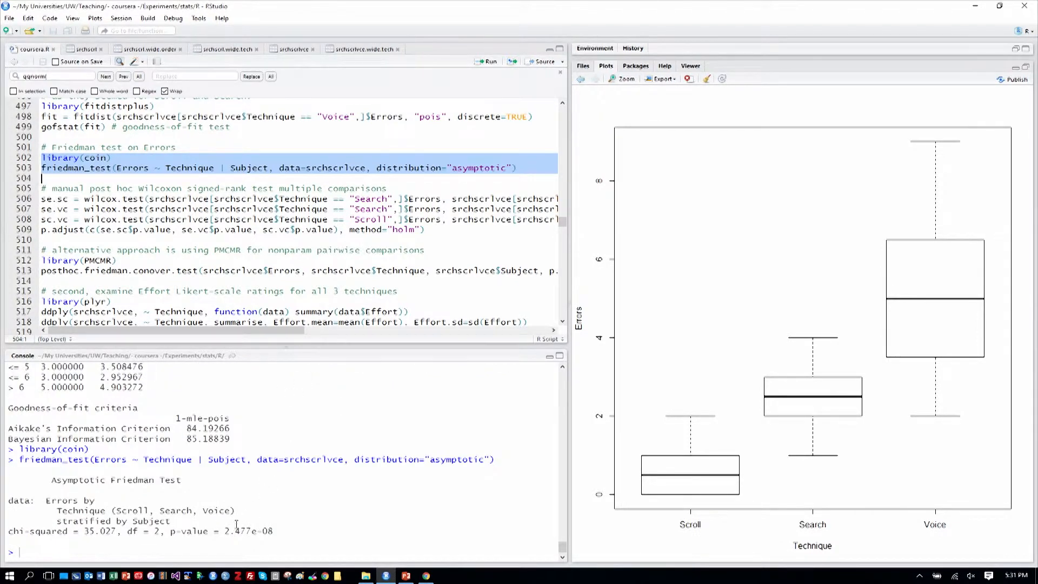
Mark the start of the Wilcoxon signed-rank comparison code.
left_click_drag(165, 531, 272, 530)
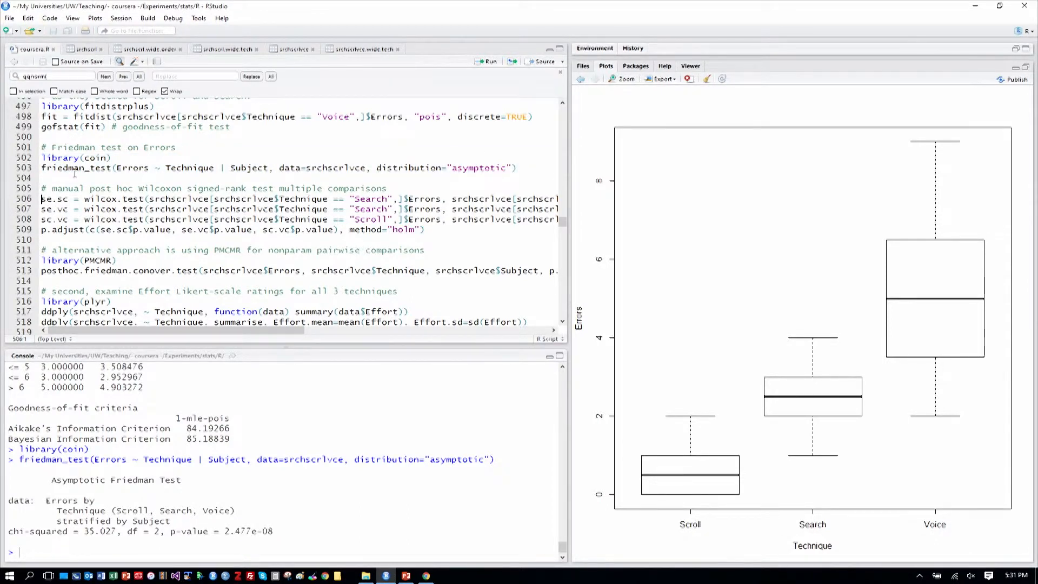
Run the Errors Wilcoxon tests with Holm correction, giving p-values 0.00073, 0.00073, 0.00027.
left_click_drag(43, 199, 424, 229)
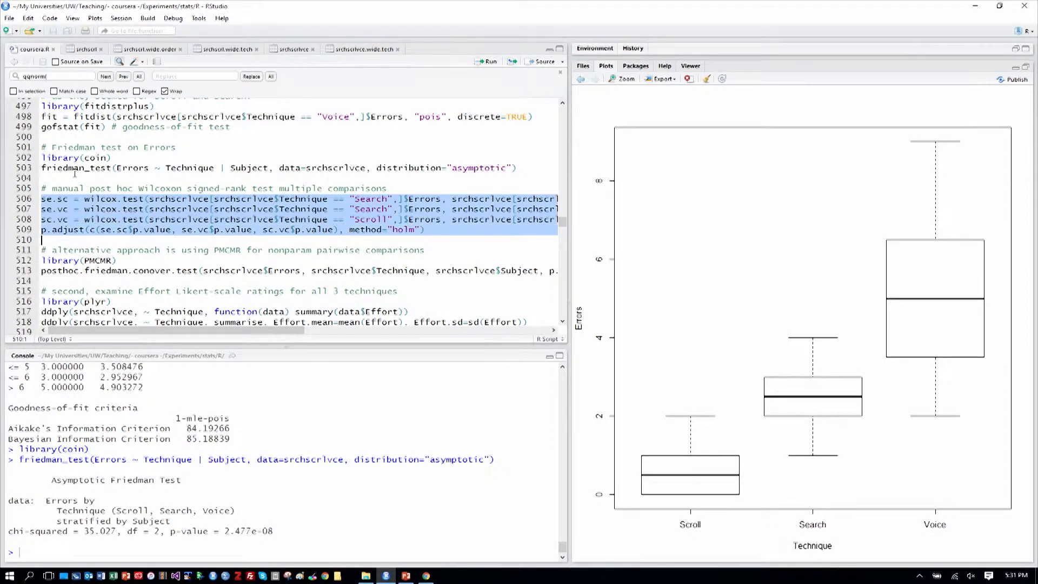
left_click(488, 61)
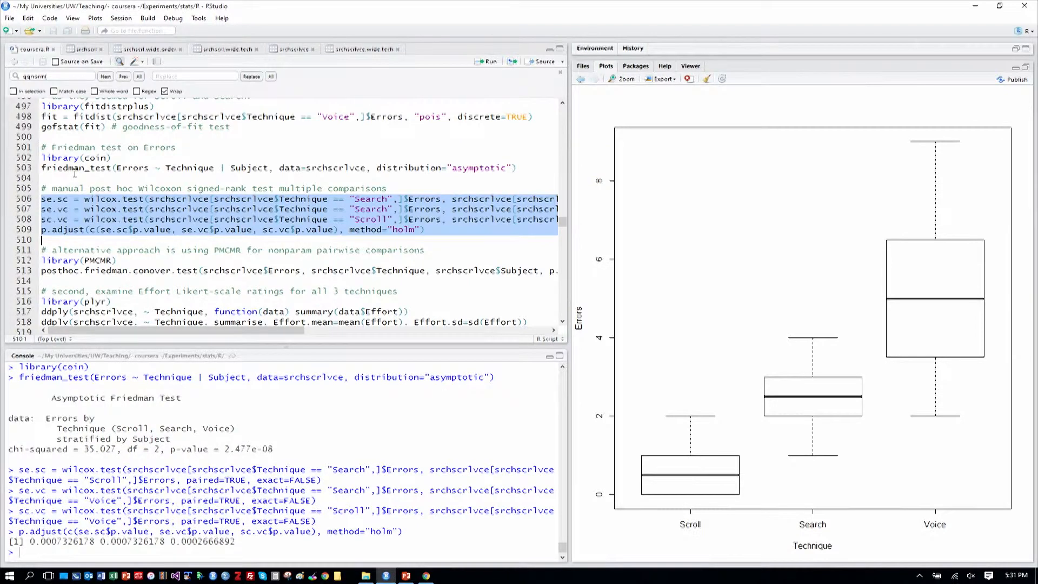
left_click(85, 239)
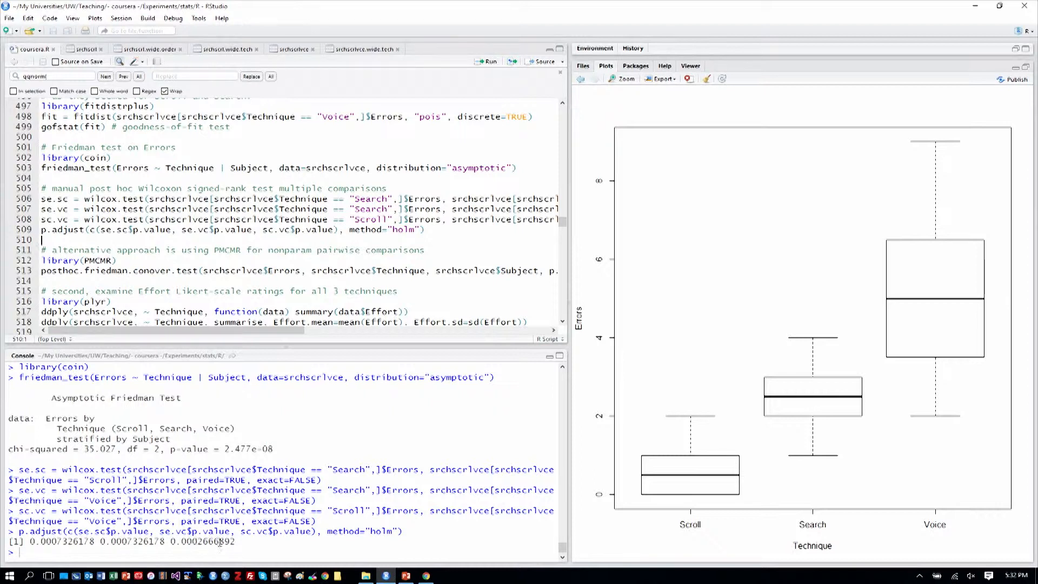
left_click_drag(36, 540, 215, 541)
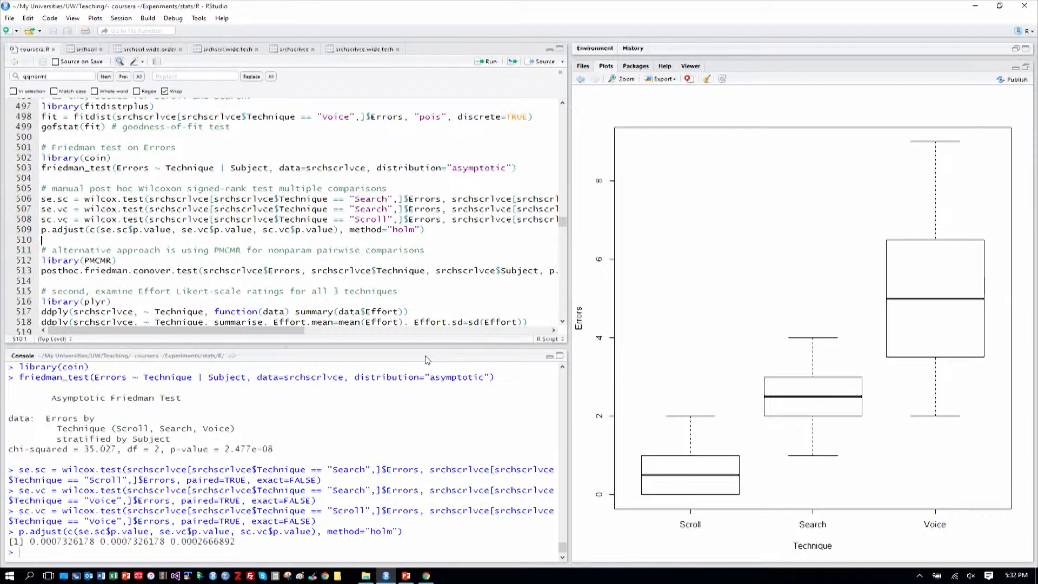
scroll("down", 3)
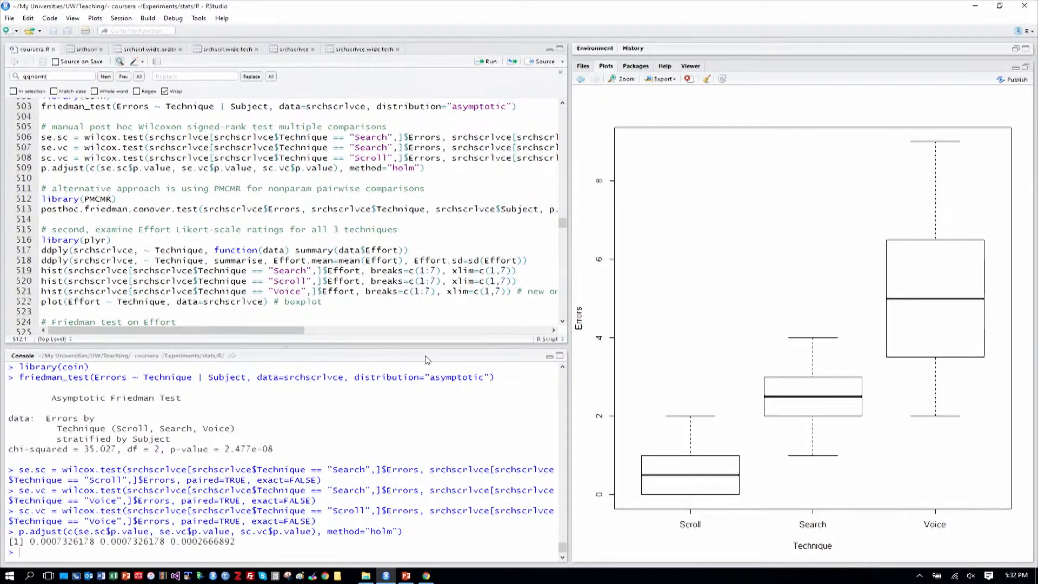
Scroll down to the PMCMR Conover test and plyr Effort summary lines.
scroll("down", 3)
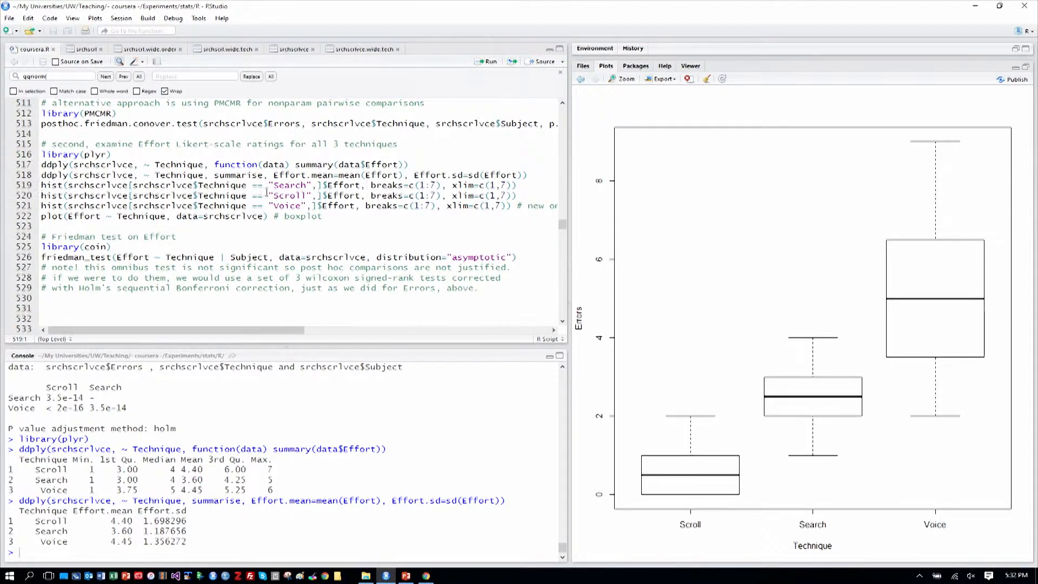
Draw Effort histograms for Search, Scroll and Voice, then the Effort-by-Technique boxplot.
left_click(487, 61)
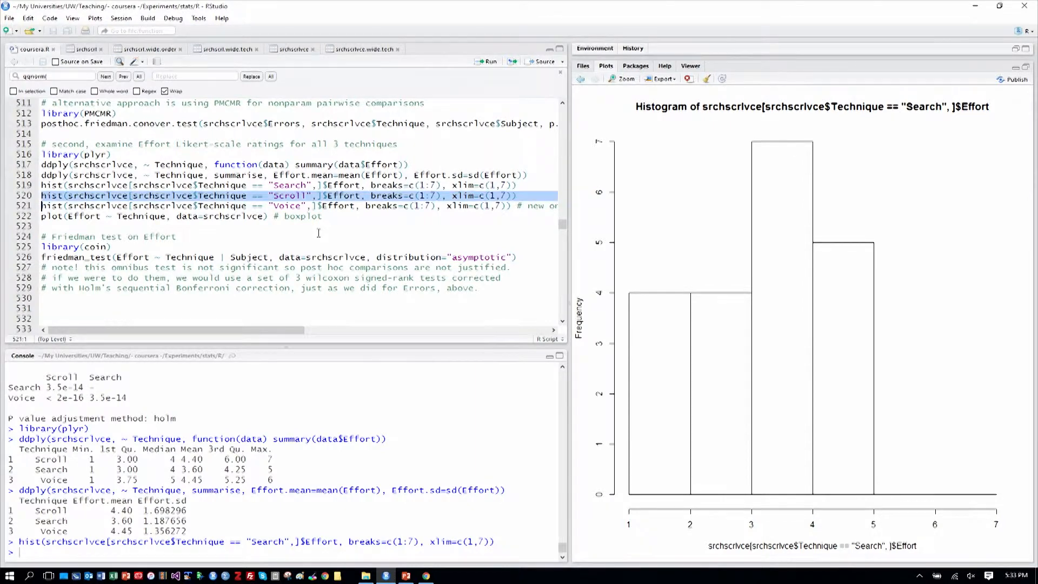
left_click(489, 61)
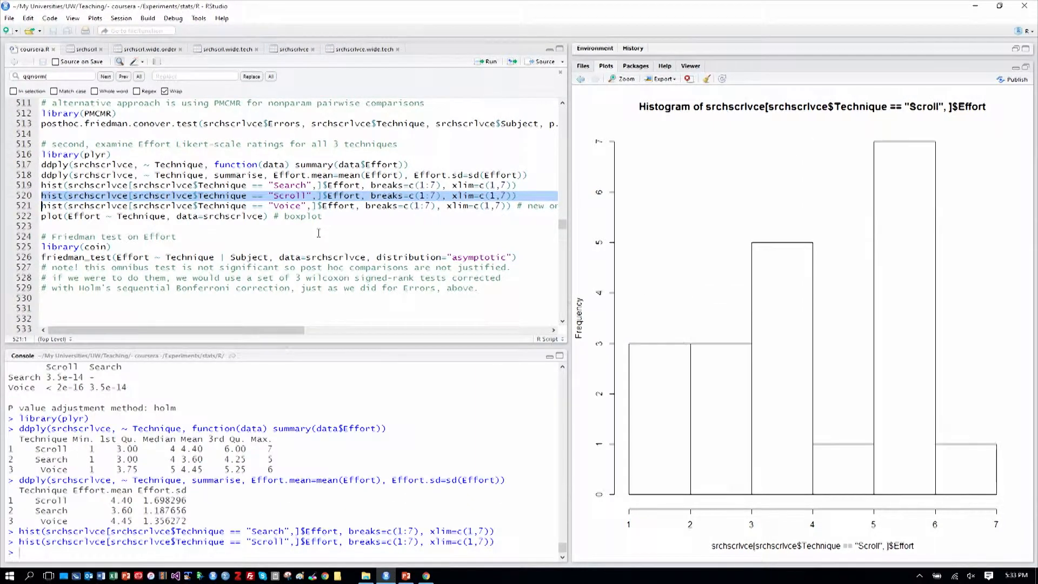
left_click(298, 205)
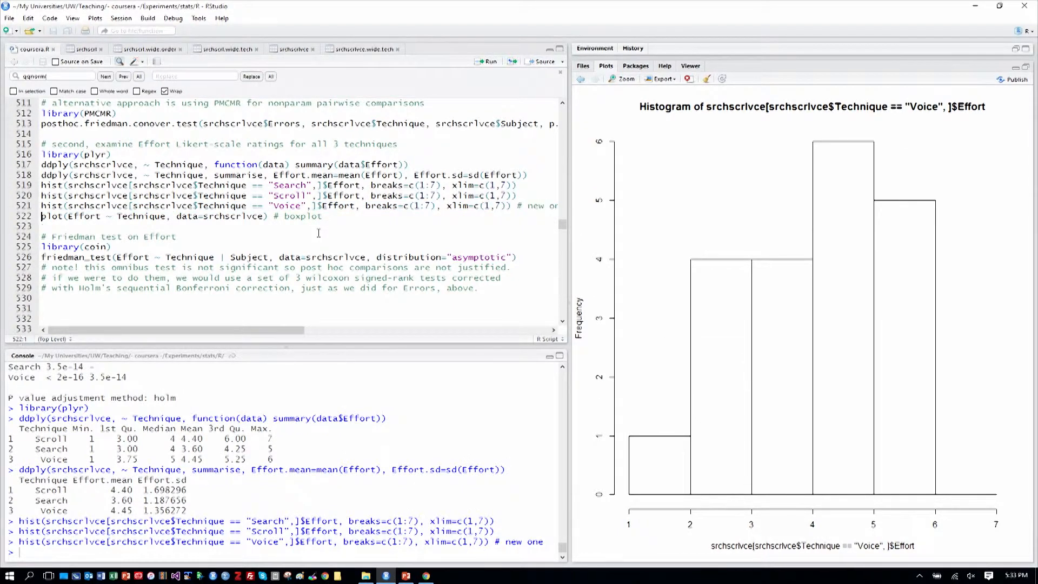
left_click(488, 61)
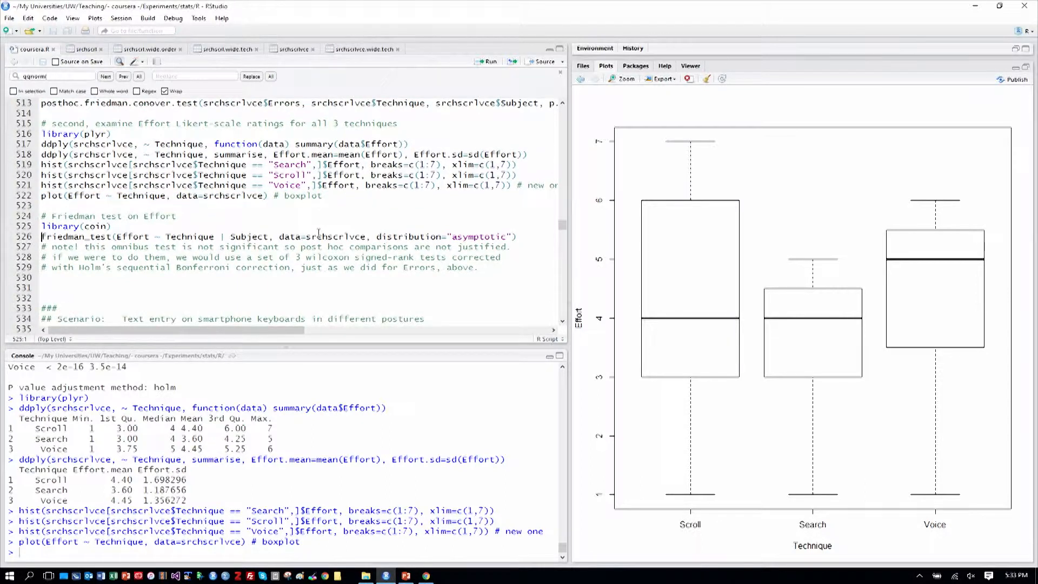
Highlight the Effort Friedman p-value of 0.1702 in the Console, then clear the script selection.
scroll("down", 3)
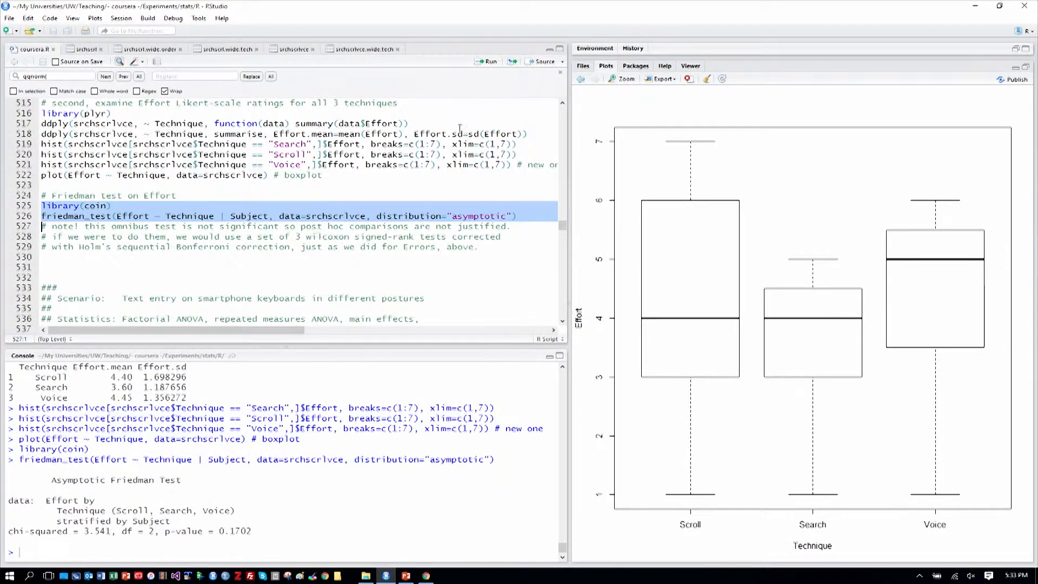
left_click_drag(165, 531, 250, 531)
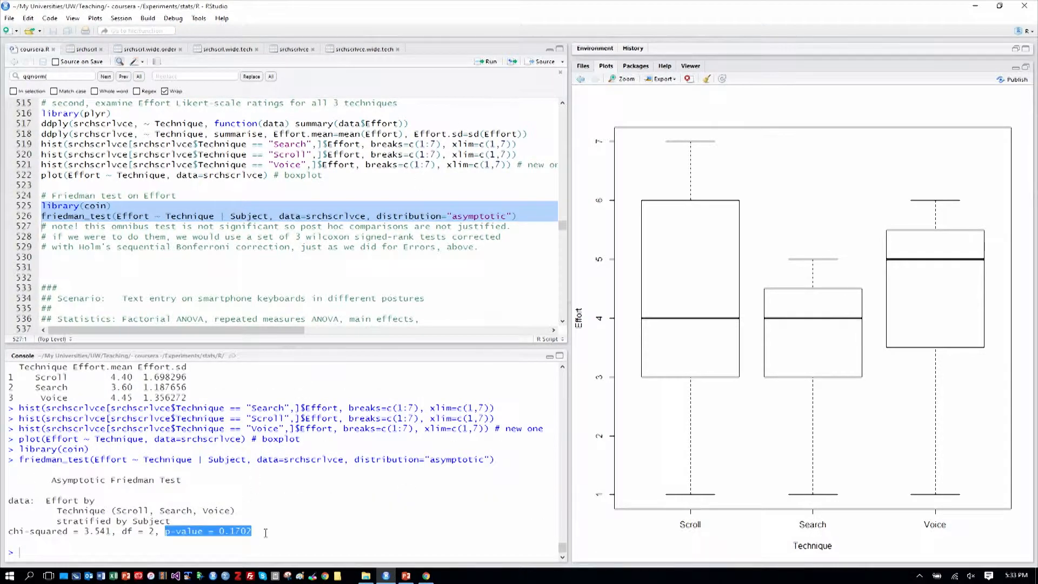
mouse_move(876, 342)
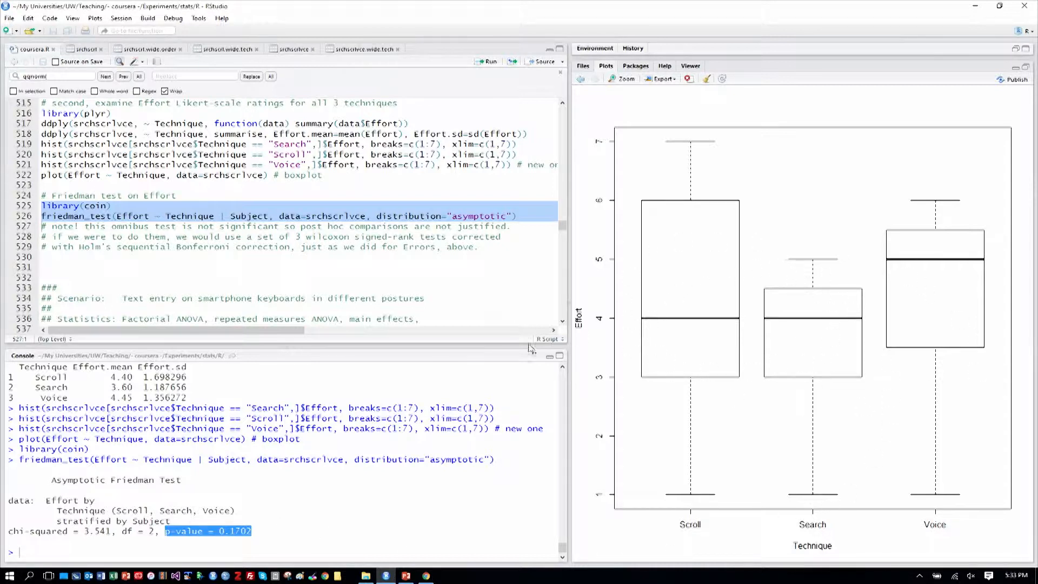
mouse_move(791, 375)
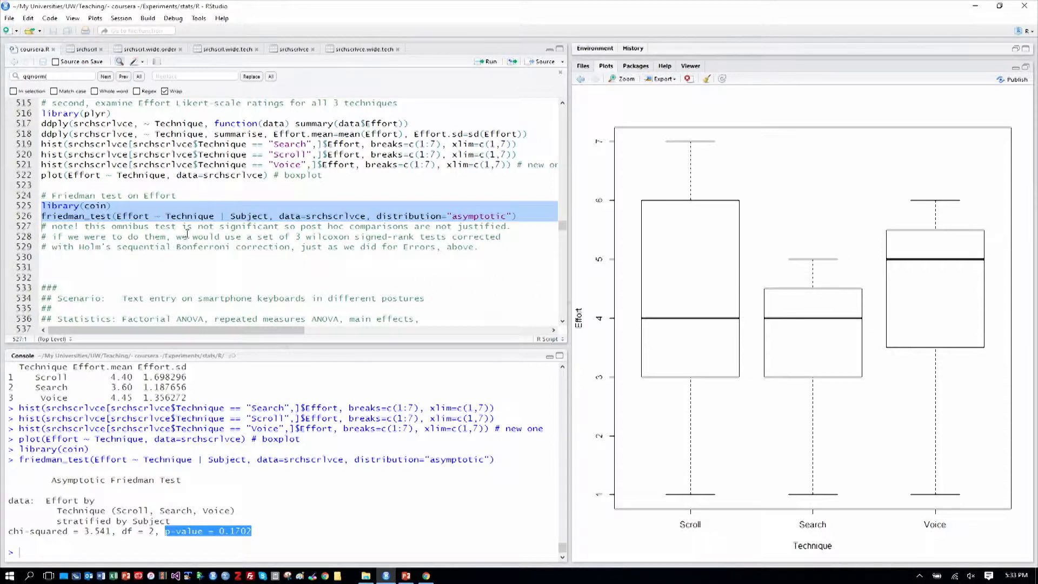
left_click(45, 226)
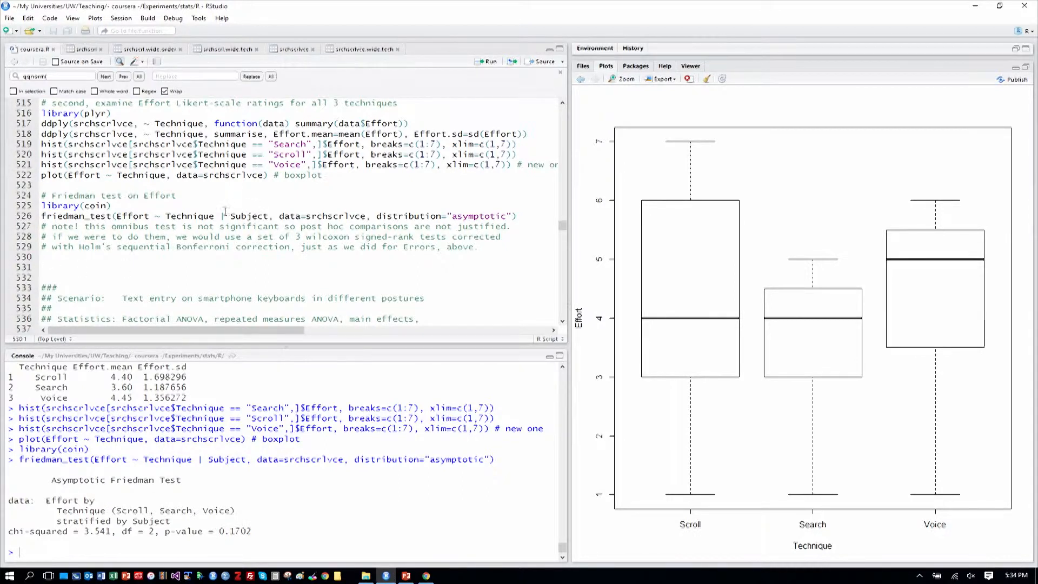
scroll("down", 3)
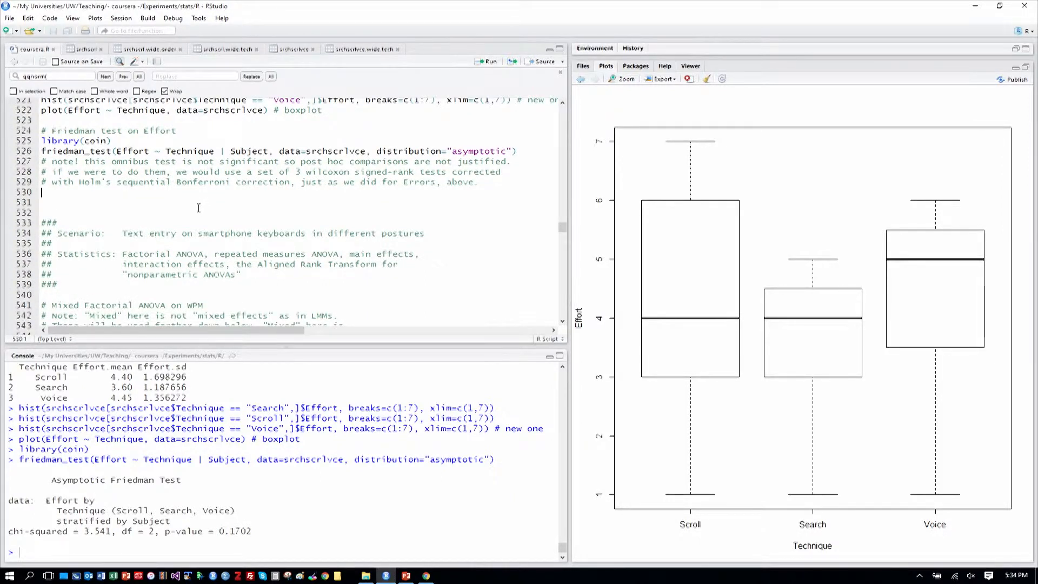
mouse_move(200, 203)
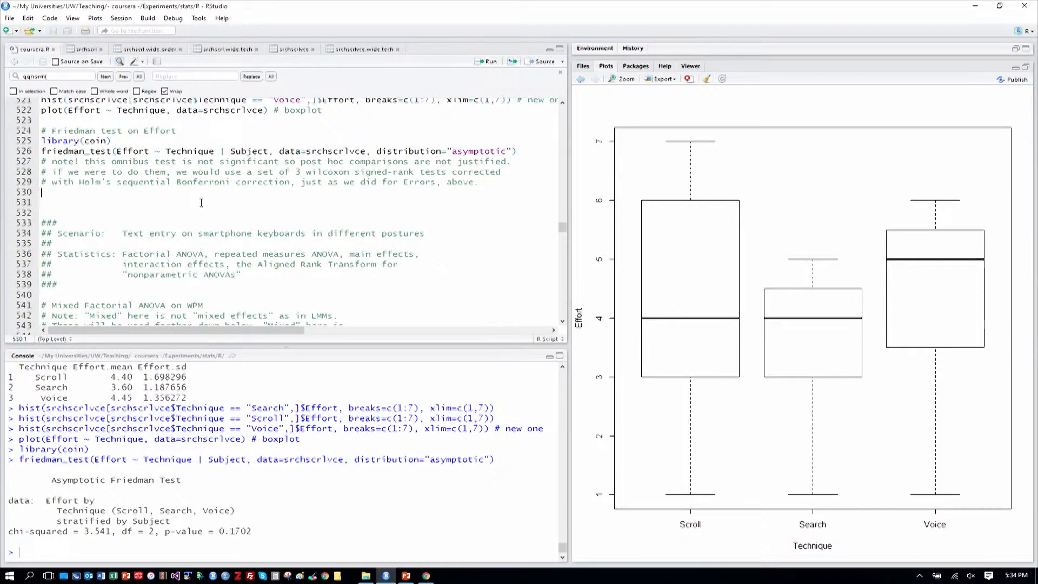